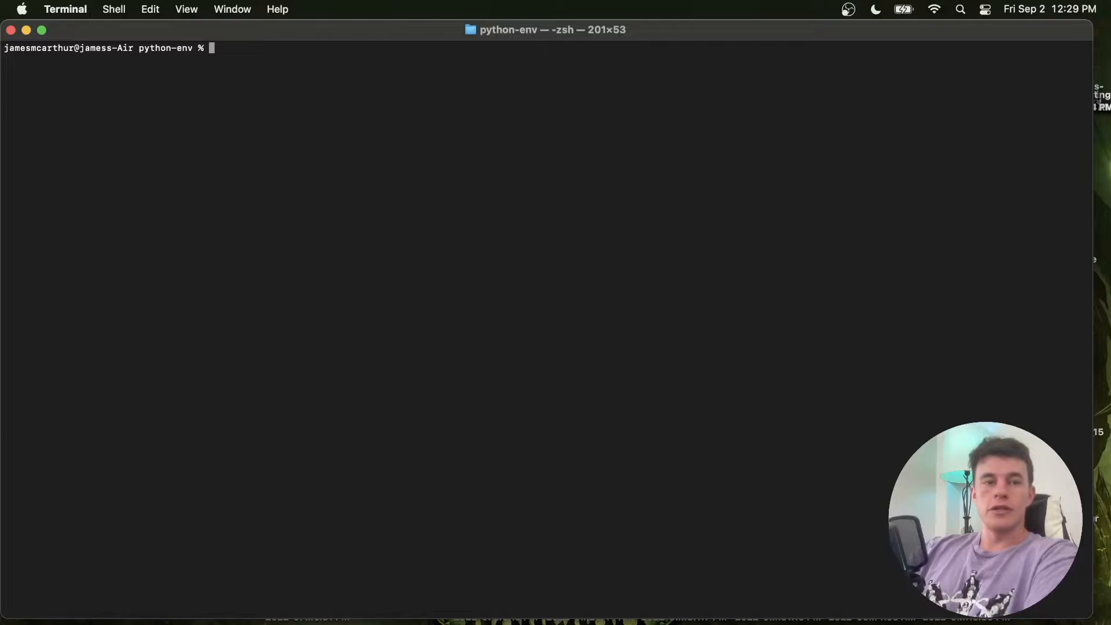
Start and discard virtualenv and pip install virtualenv commands at the Terminal prompt
{"action": "type", "text": "vir"}
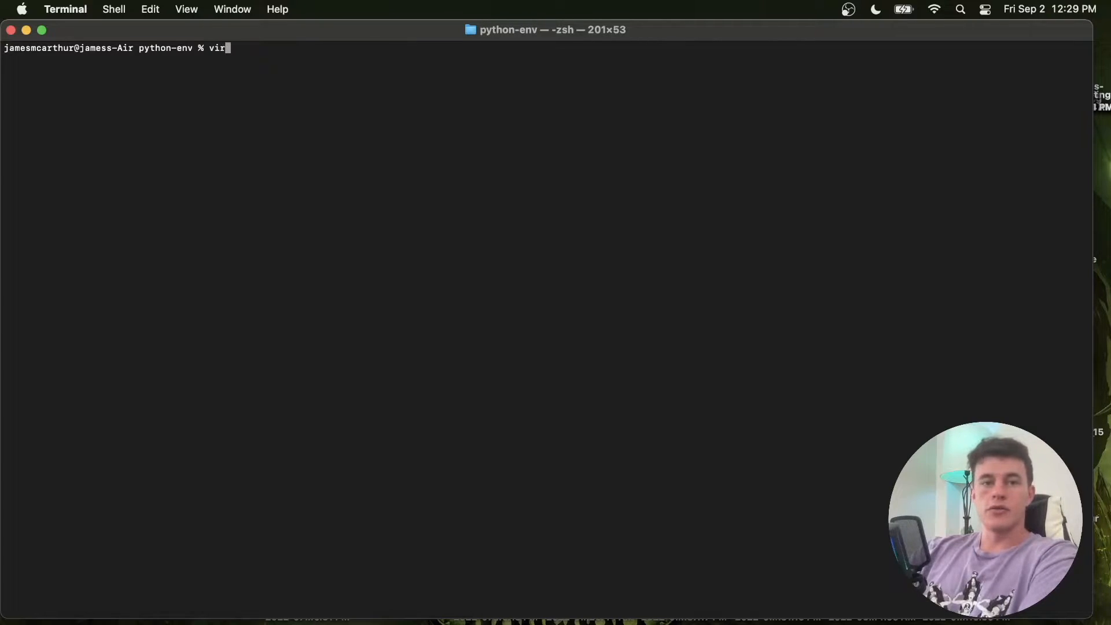
{"action": "type", "text": "tualenv"}
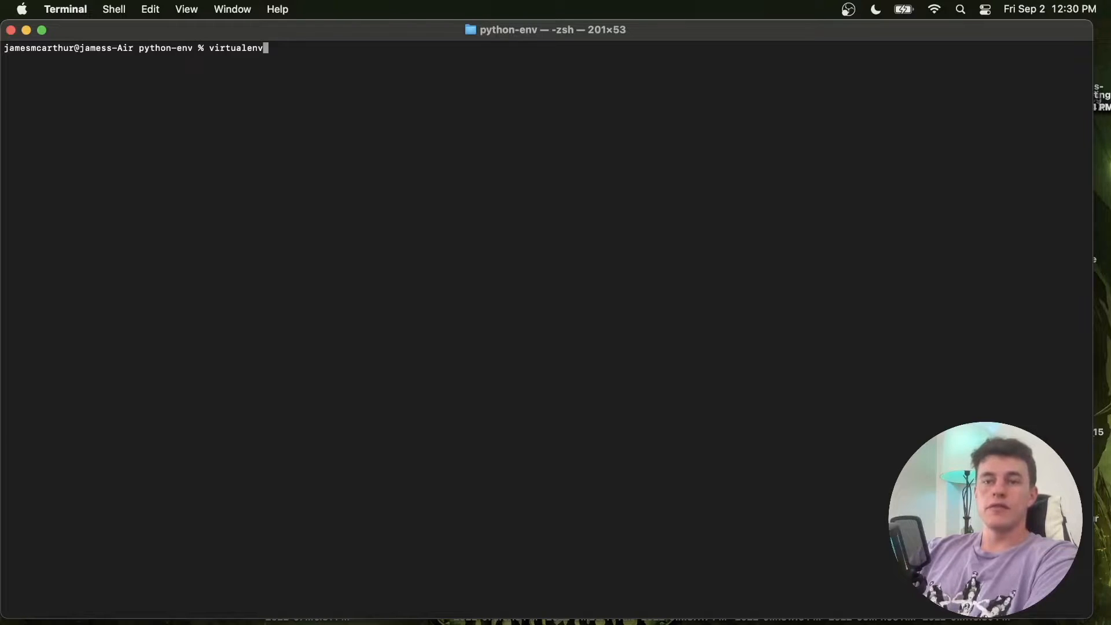
{"action": "key", "text": "Backspace"}
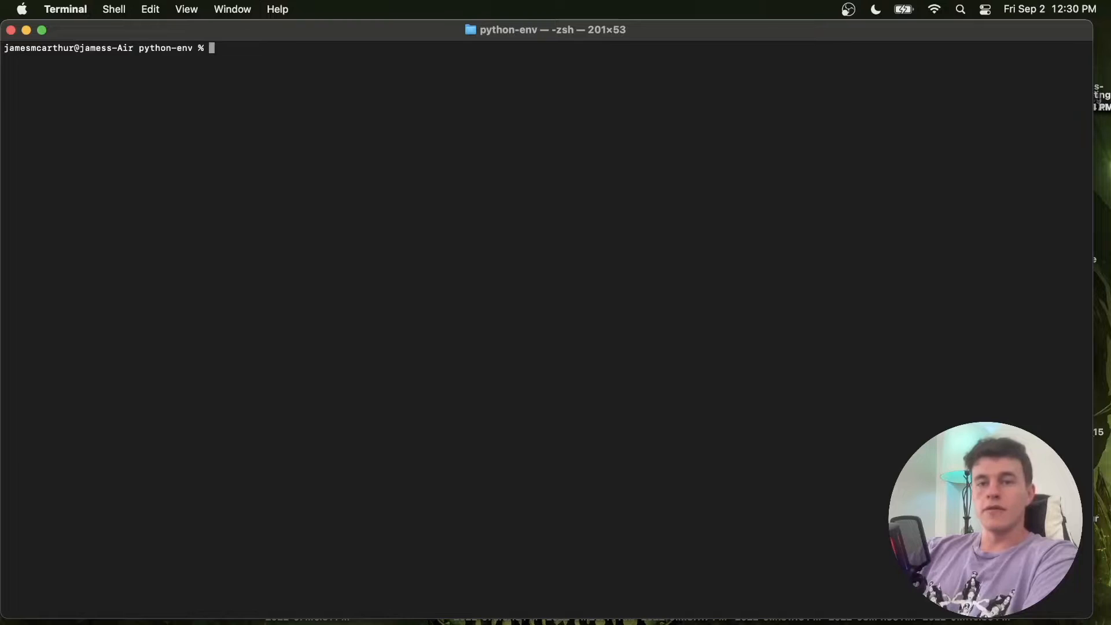
{"action": "type", "text": "pip"}
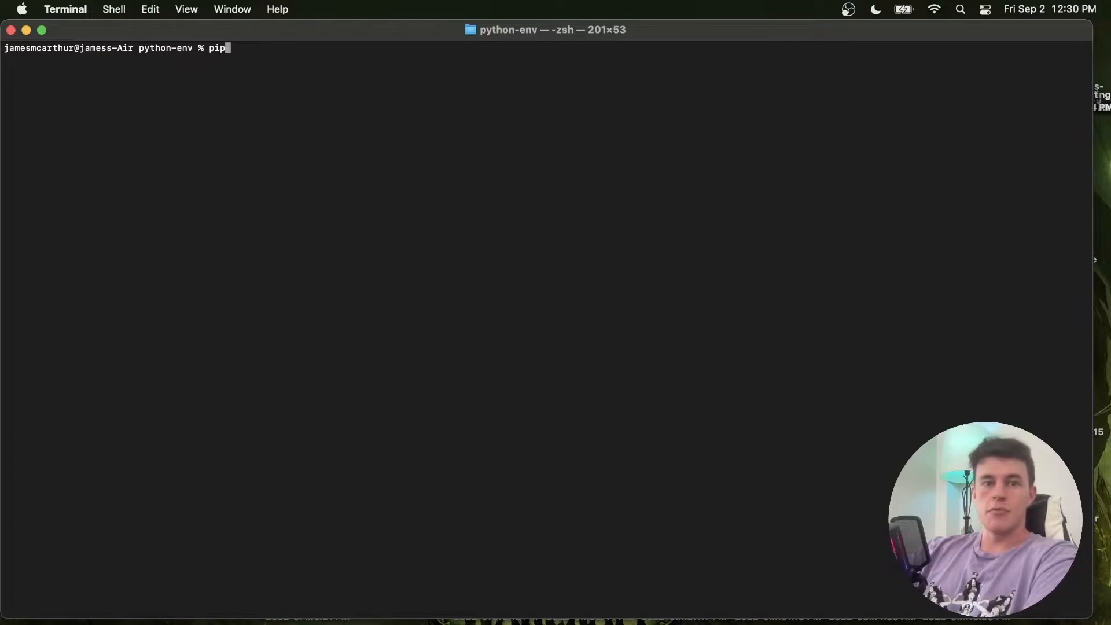
{"action": "type", "text": "install virtua"}
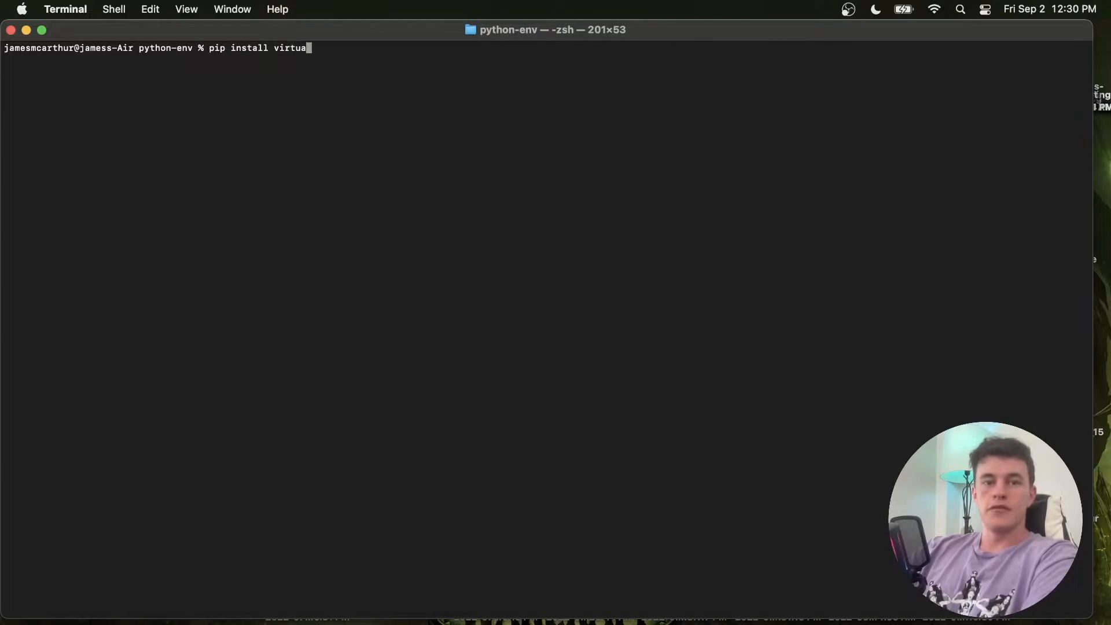
{"action": "type", "text": "l"}
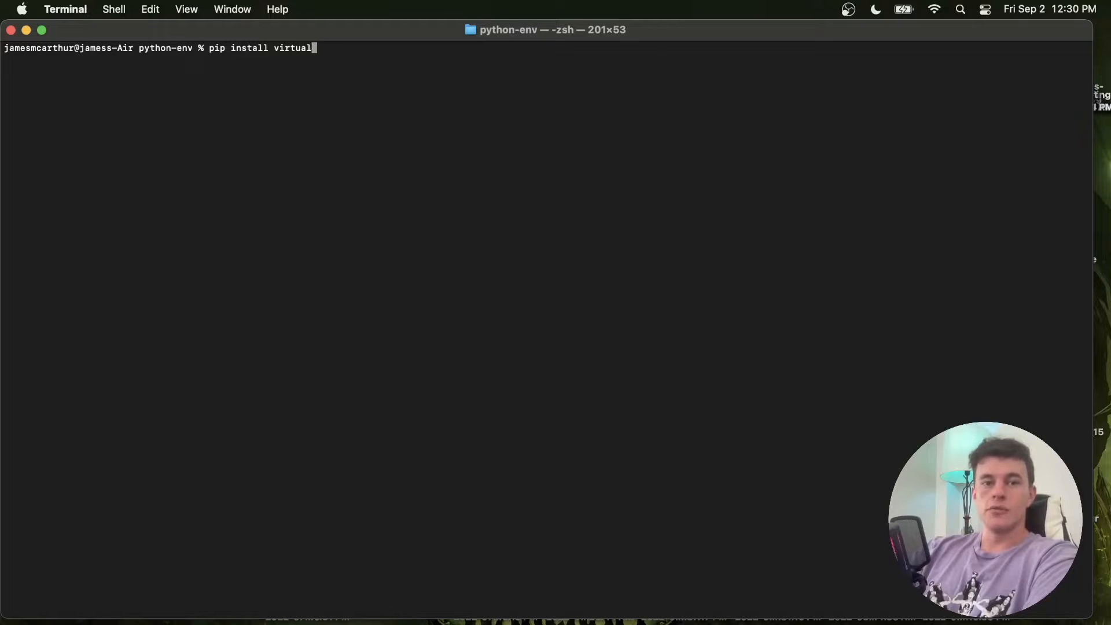
{"action": "key", "text": "ctrl+u"}
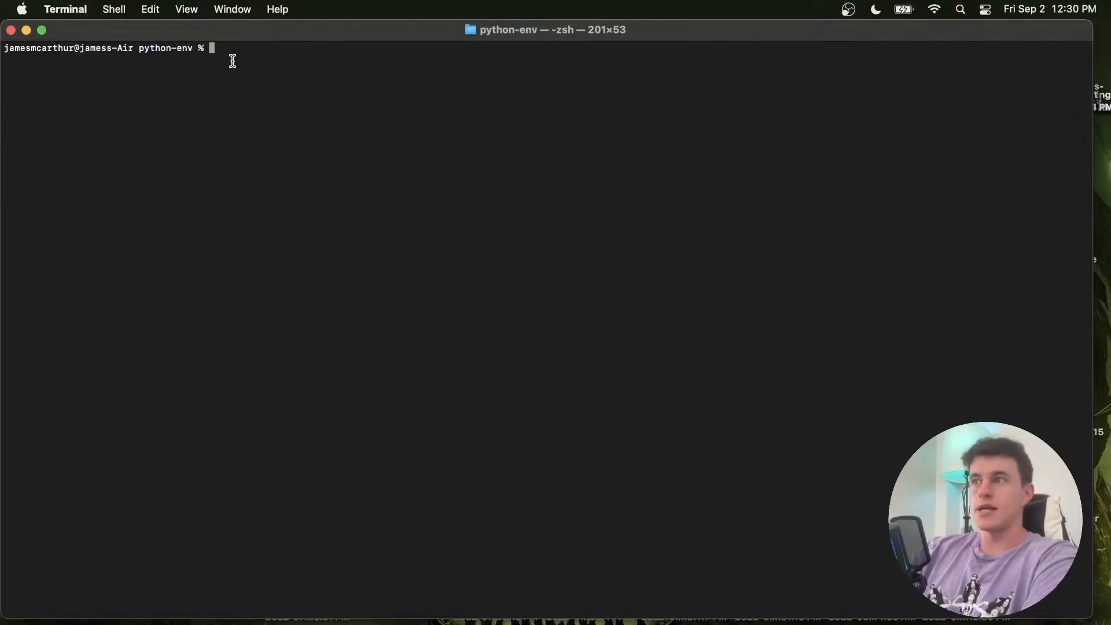
Create the myenv virtual environment with python3 -m venv and list the folder to confirm it
{"action": "type", "text": "python3"}
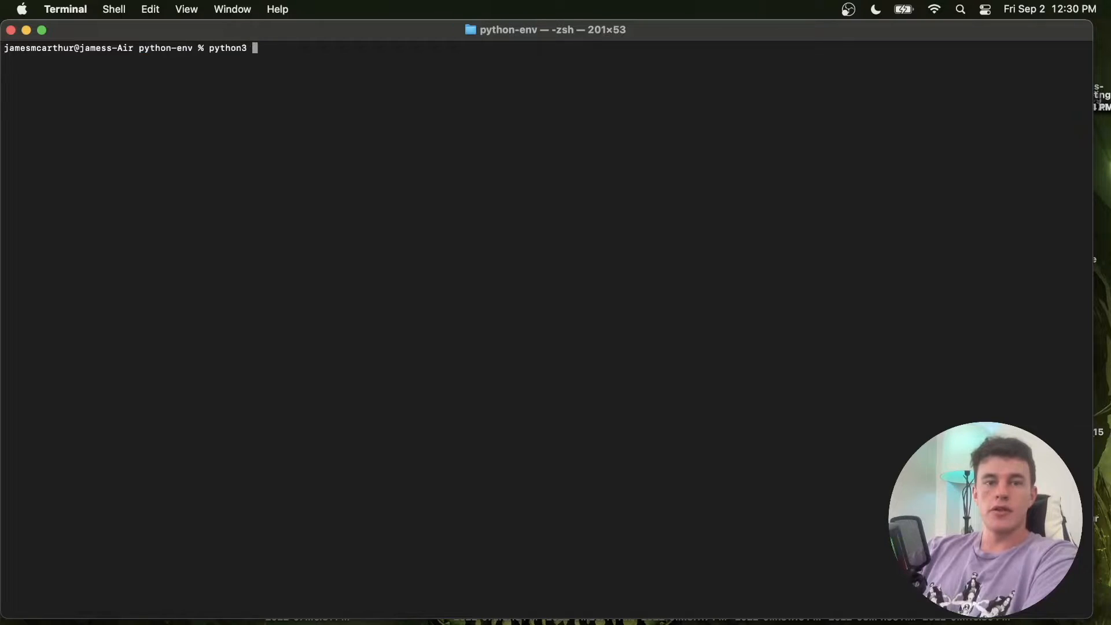
{"action": "type", "text": "-m venv"}
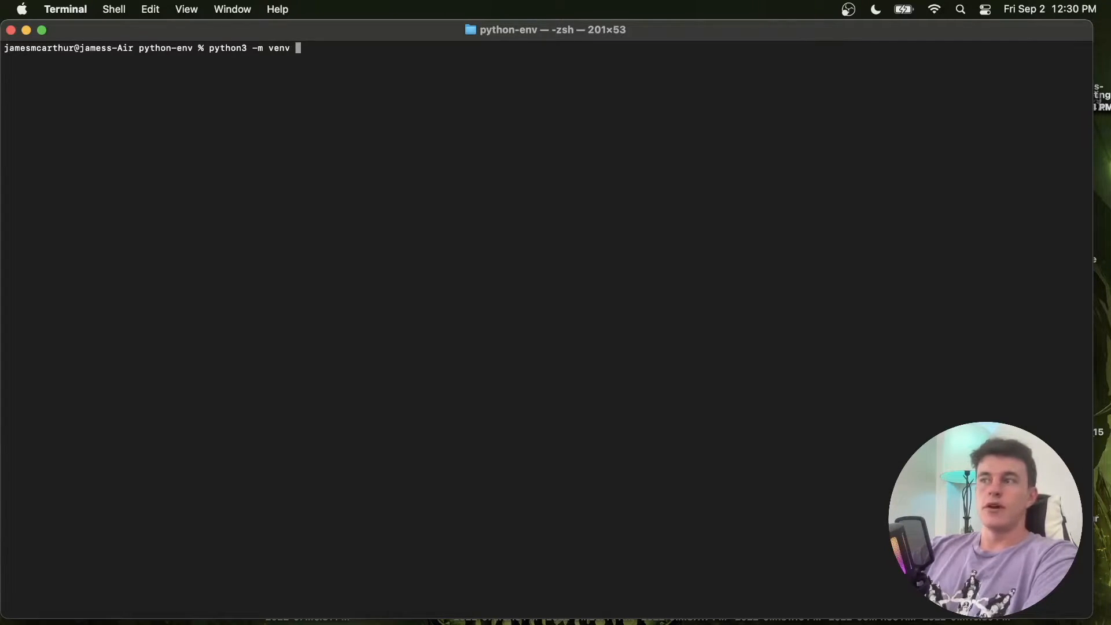
{"action": "type", "text": "myenv"}
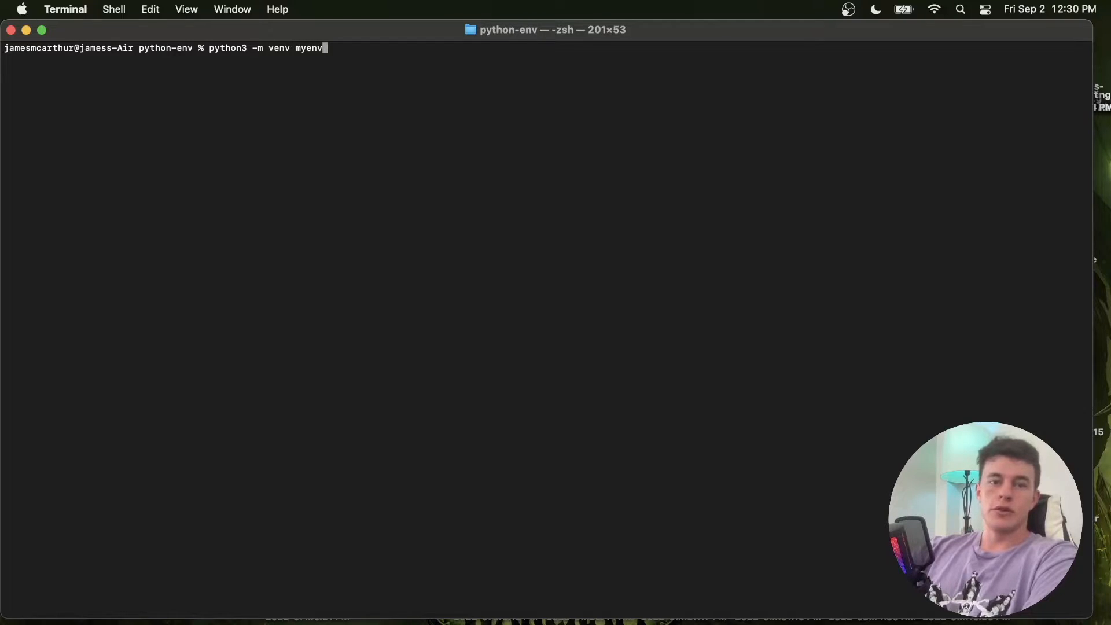
{"action": "key", "text": "Return"}
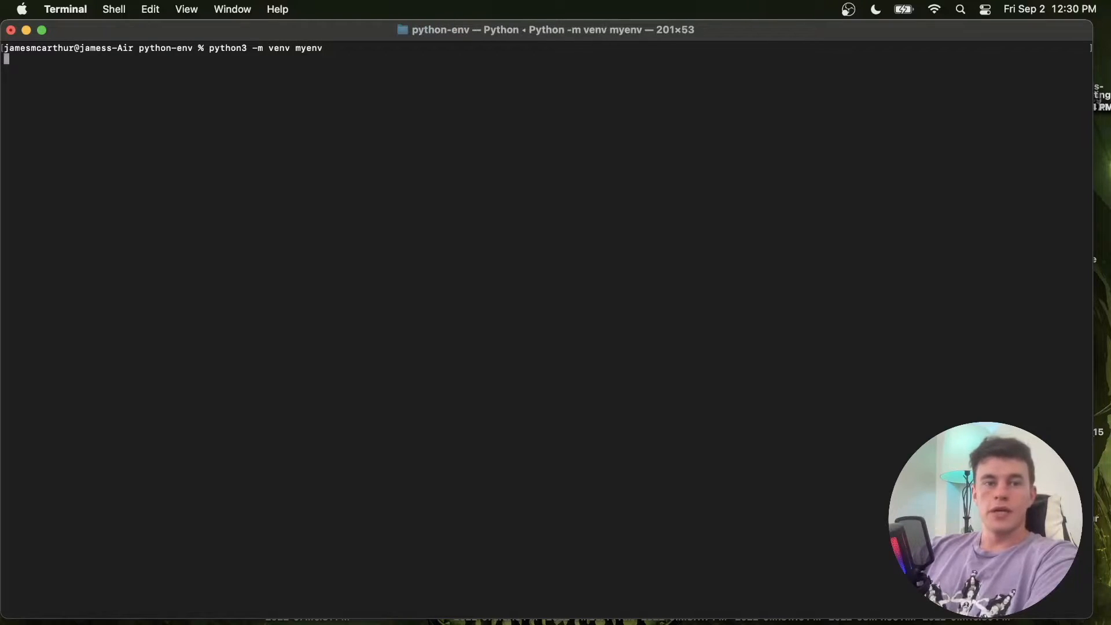
{"action": "key", "text": "Return"}
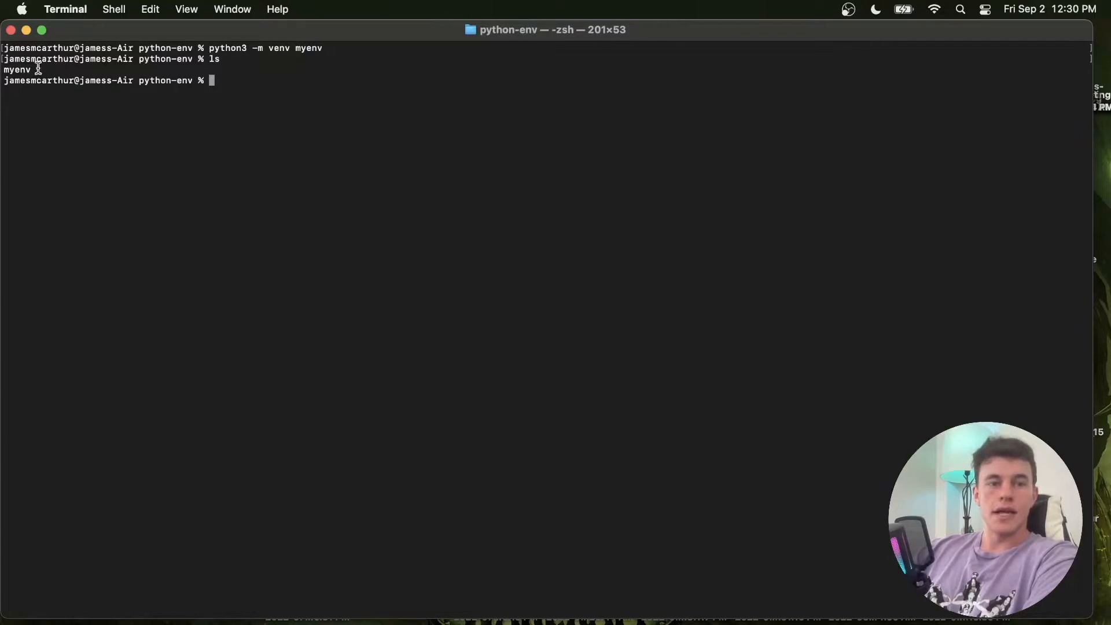
{"action": "mouse_move", "coordinate": [269, 134]}
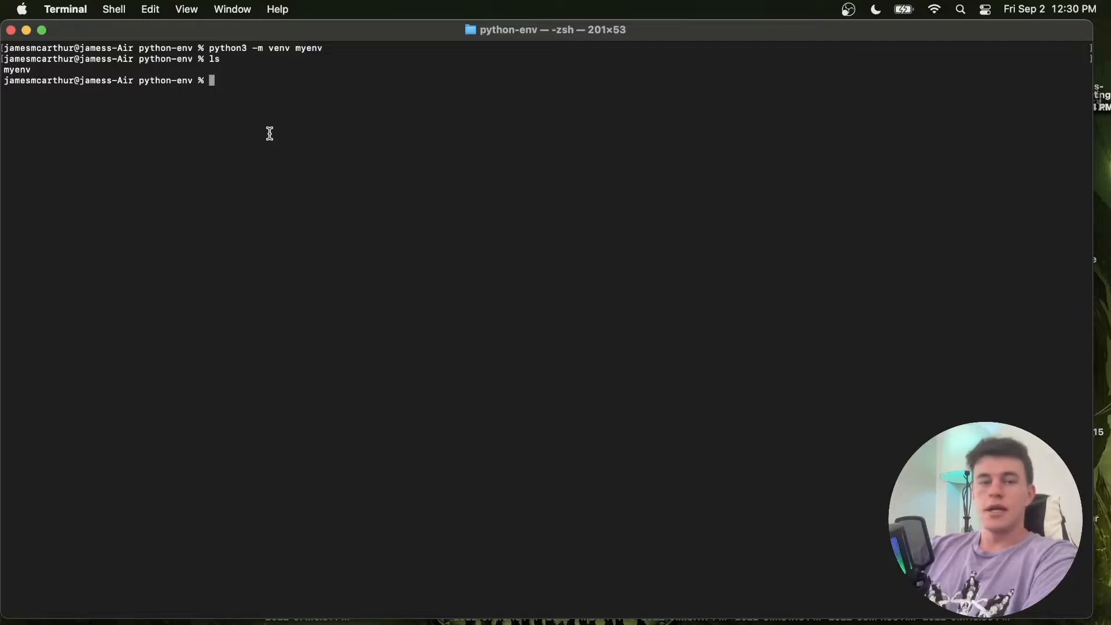
{"action": "type", "text": "code ."}
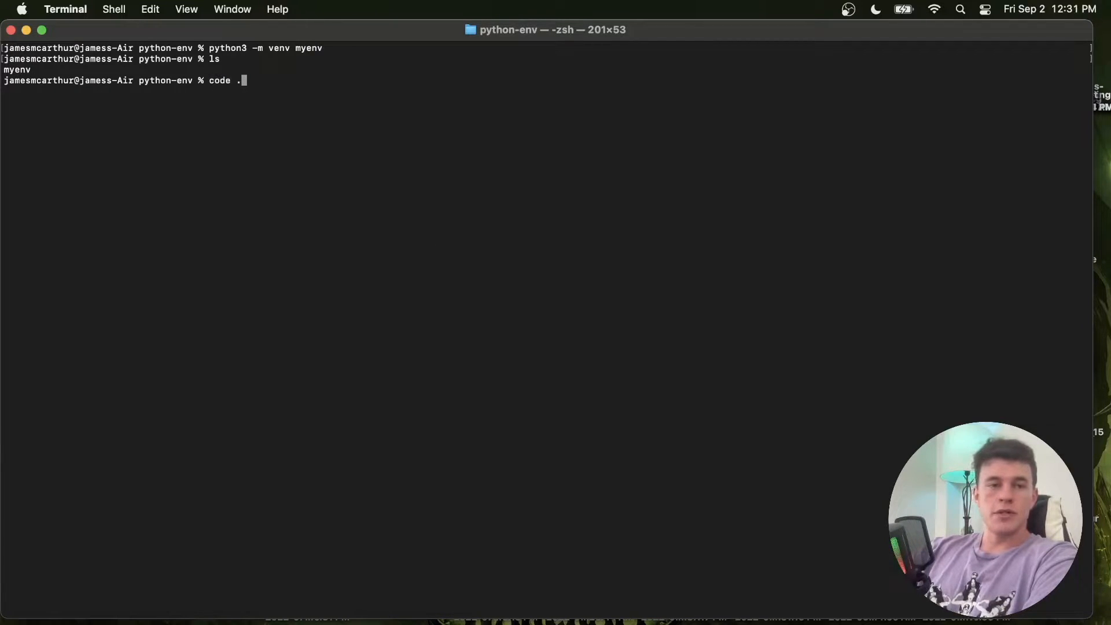
Launch VS Code on the python-env folder via code . and start a new integrated terminal
{"action": "key", "text": "Return"}
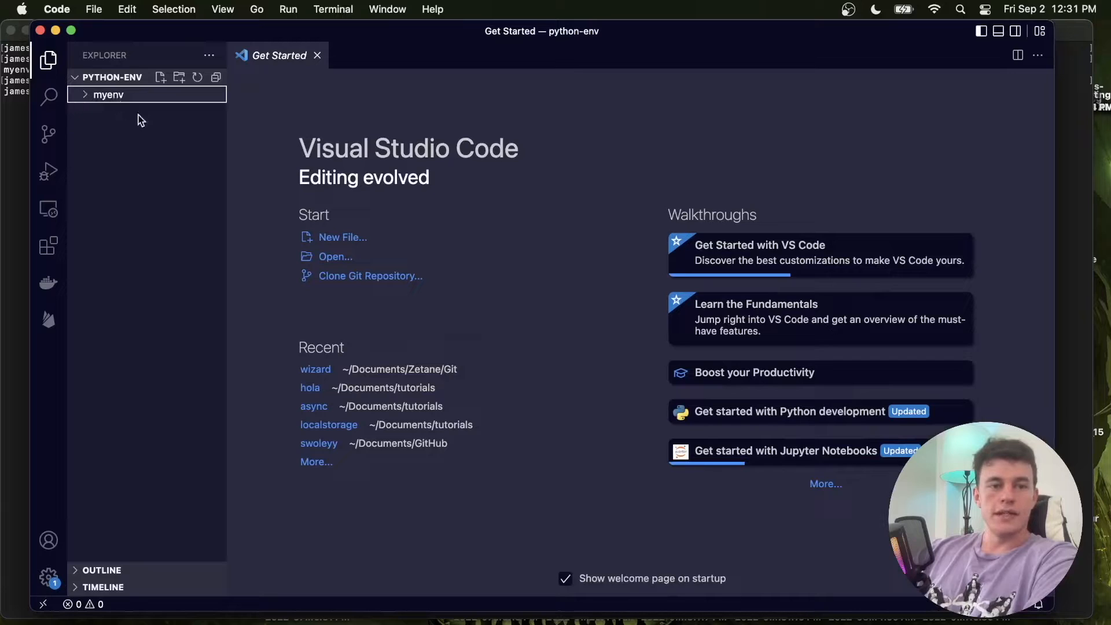
{"action": "left_click", "coordinate": [333, 9]}
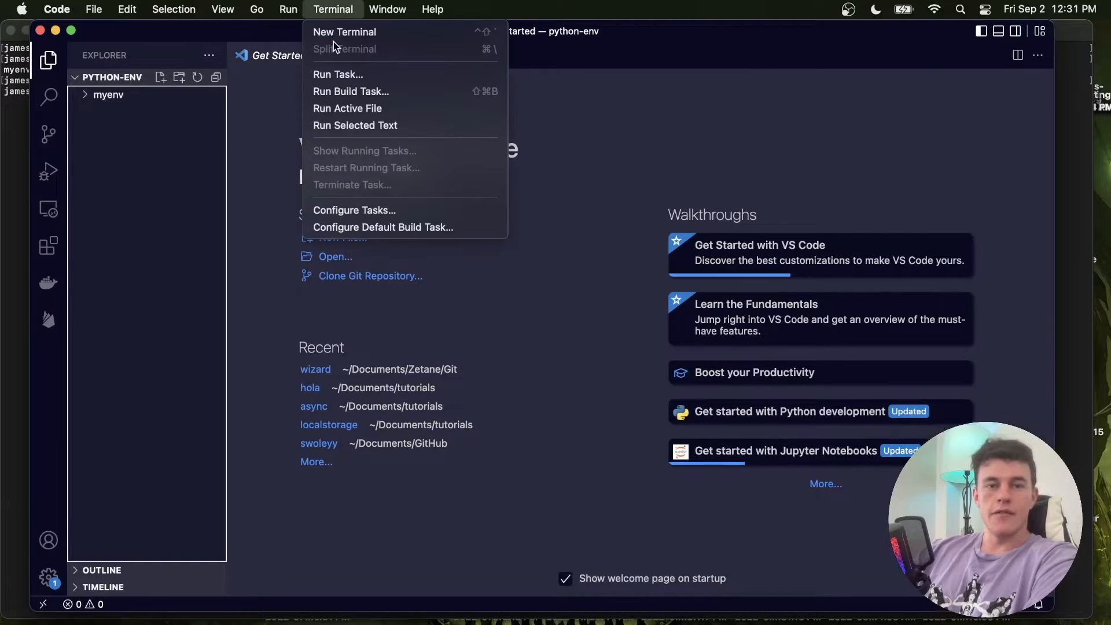
{"action": "left_click", "coordinate": [344, 32]}
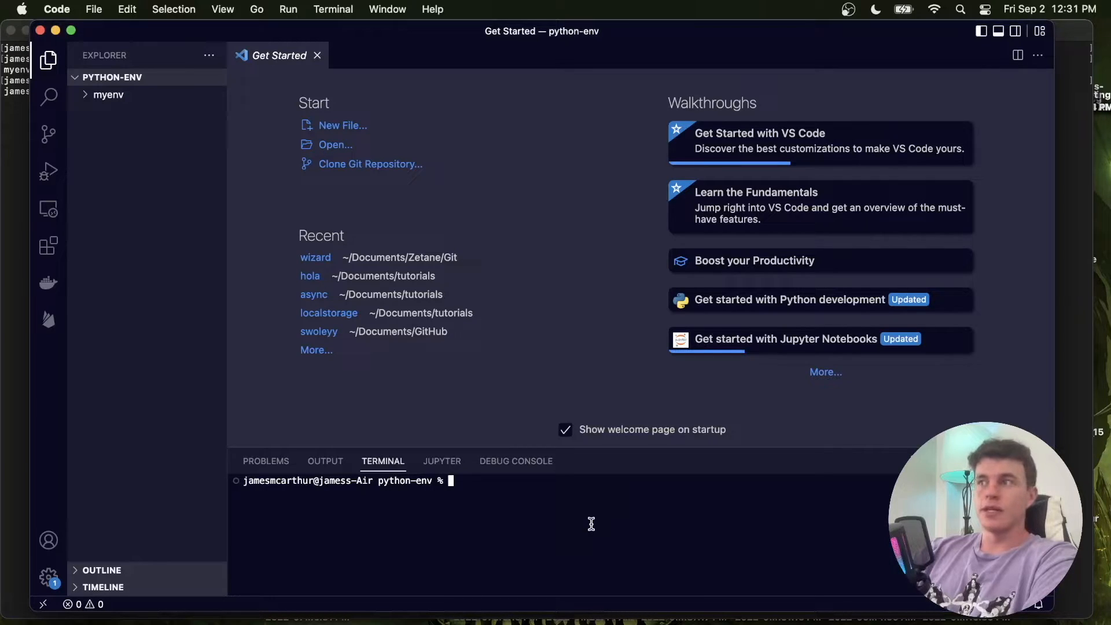
Activate myenv in the integrated terminal with source myenv/bin/activate
{"action": "type", "text": "source my"}
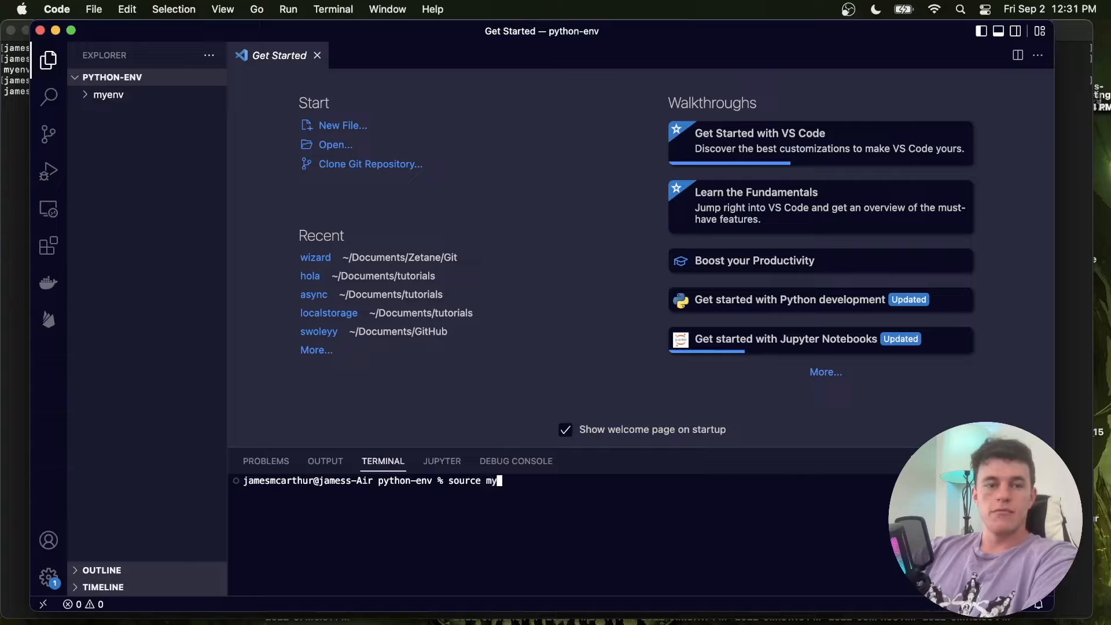
{"action": "type", "text": "env"}
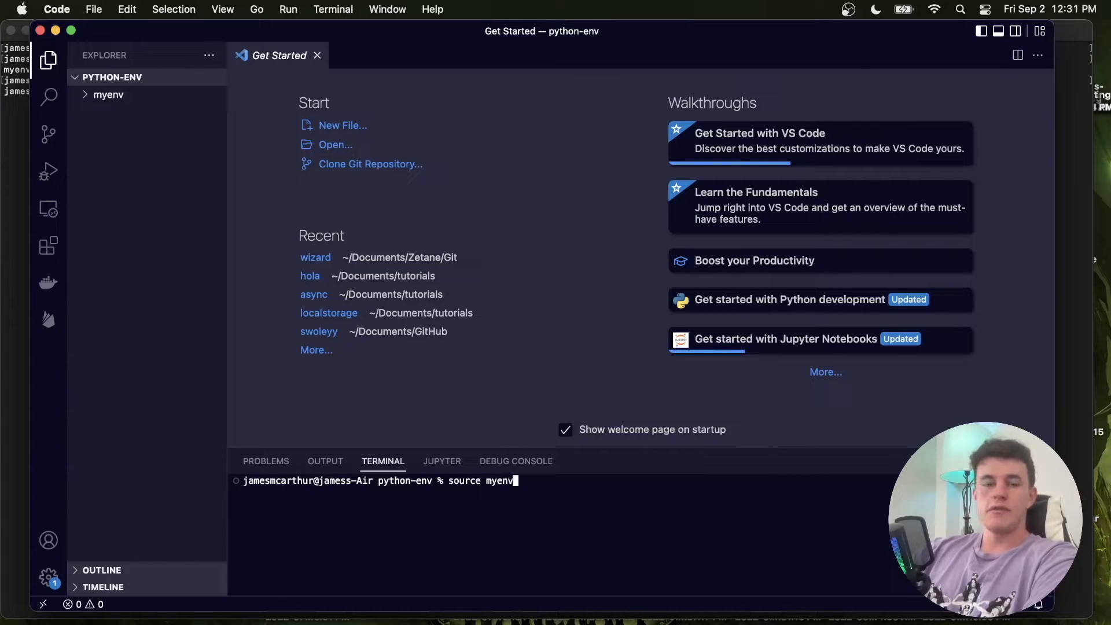
{"action": "type", "text": "/bin/ac"}
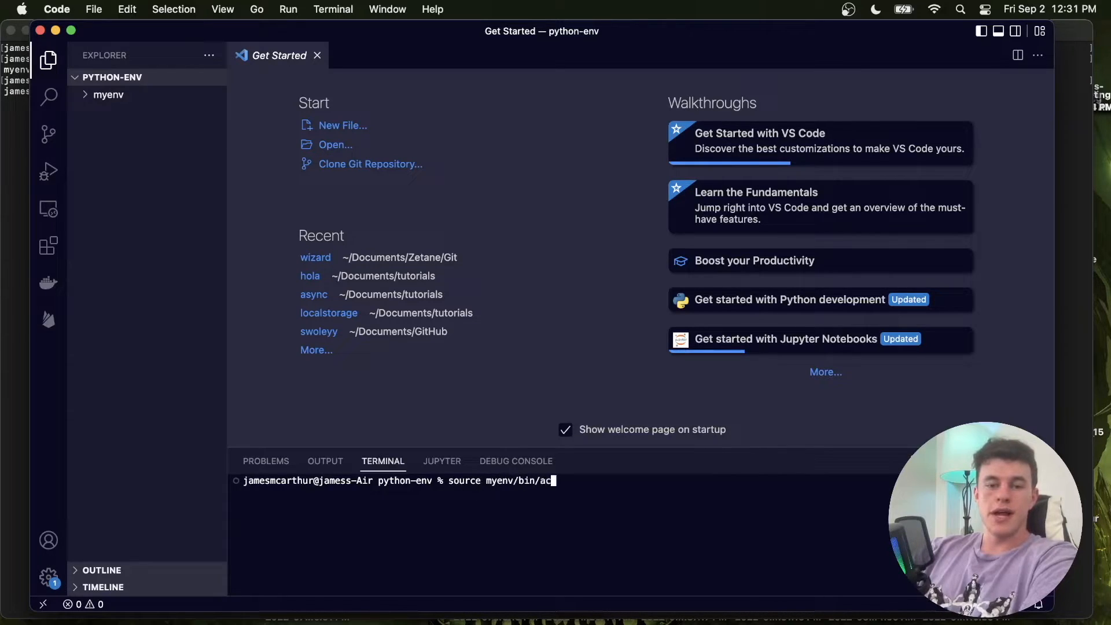
{"action": "key", "text": "Return"}
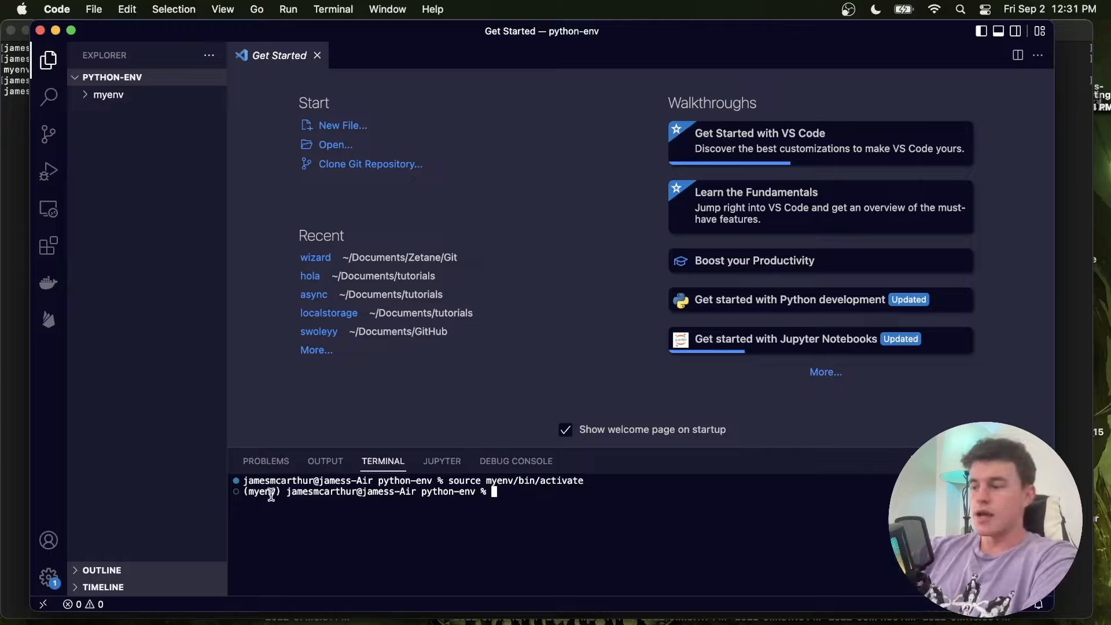
Install asyncio into myenv with pip3 install, correcting the misspelled name
{"action": "type", "text": "pip3 install asynci"}
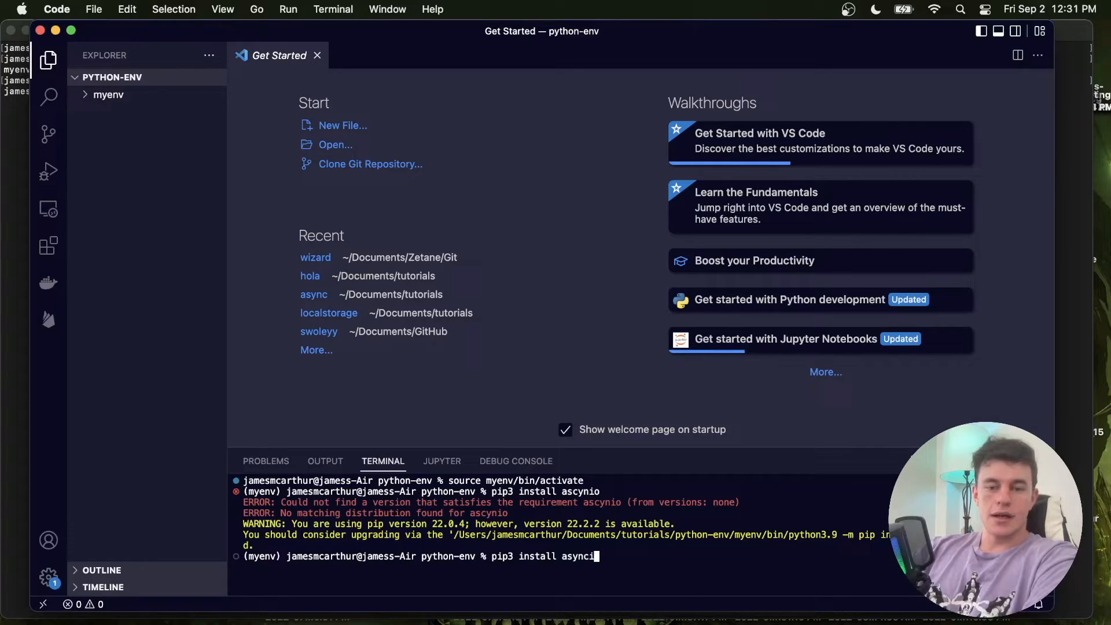
{"action": "key", "text": "Return"}
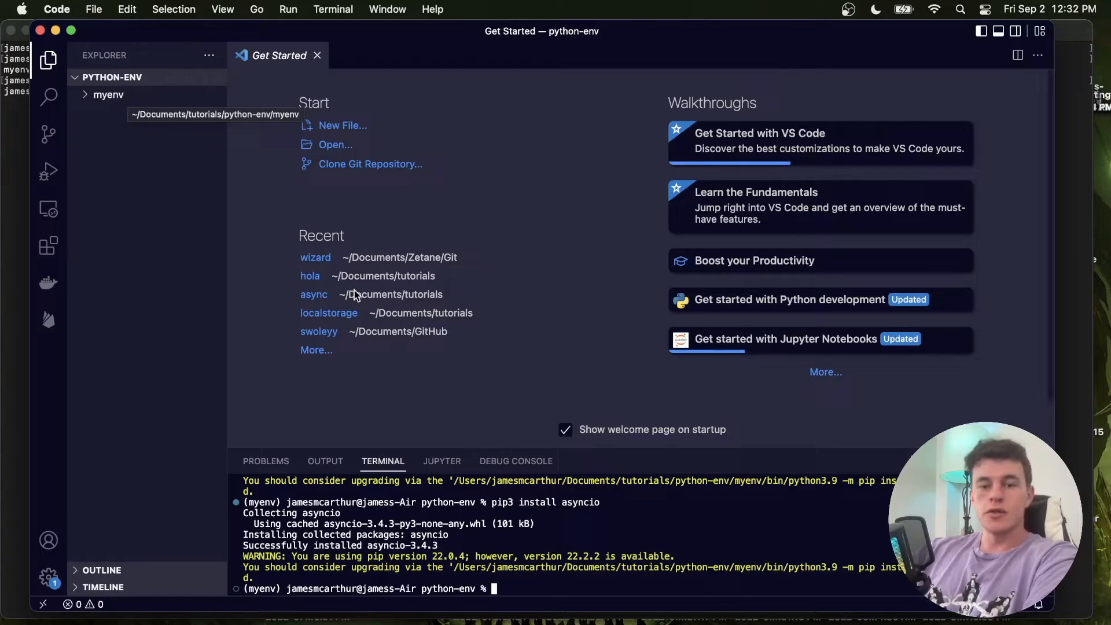
{"action": "mouse_move", "coordinate": [577, 524]}
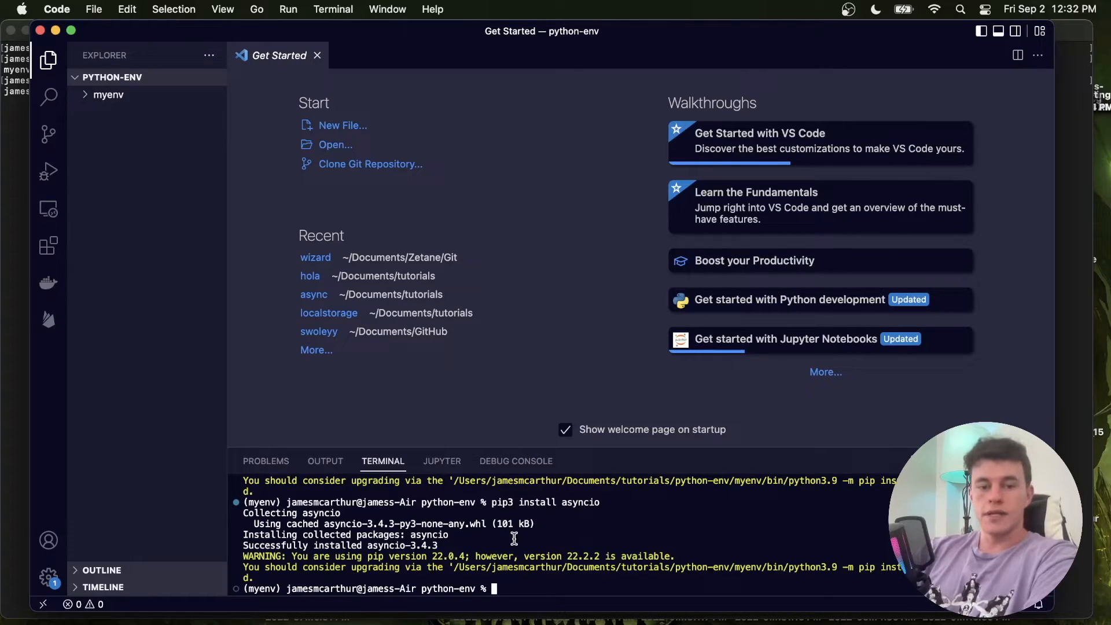
Create test.py in the project containing print('hello')
{"action": "right_click", "coordinate": [113, 78]}
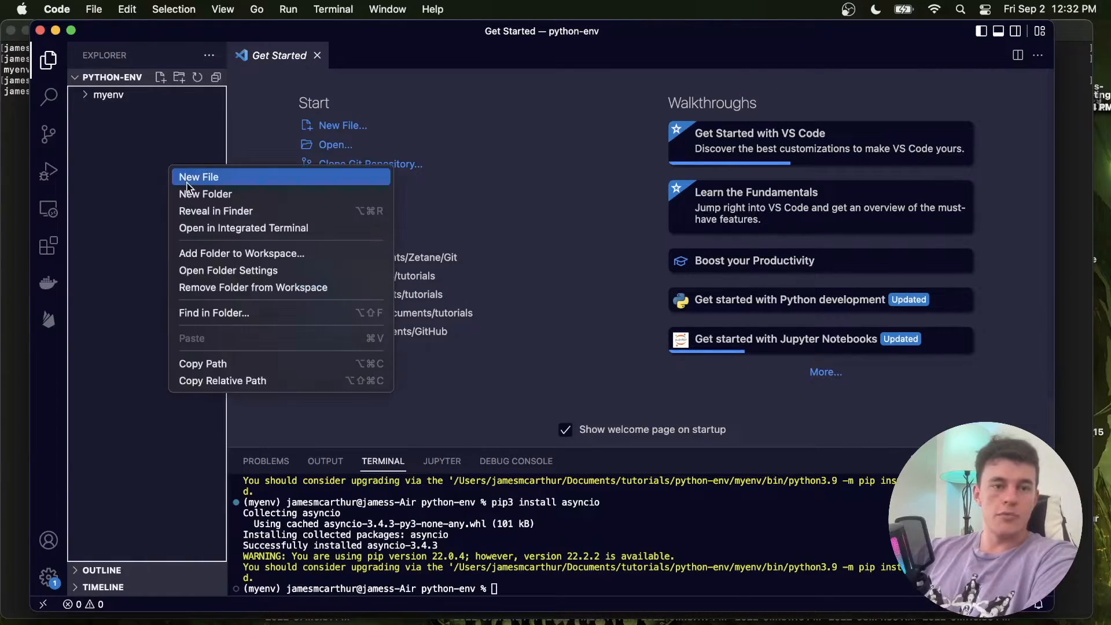
{"action": "left_click", "coordinate": [199, 176]}
{"action": "type", "text": "prin"}
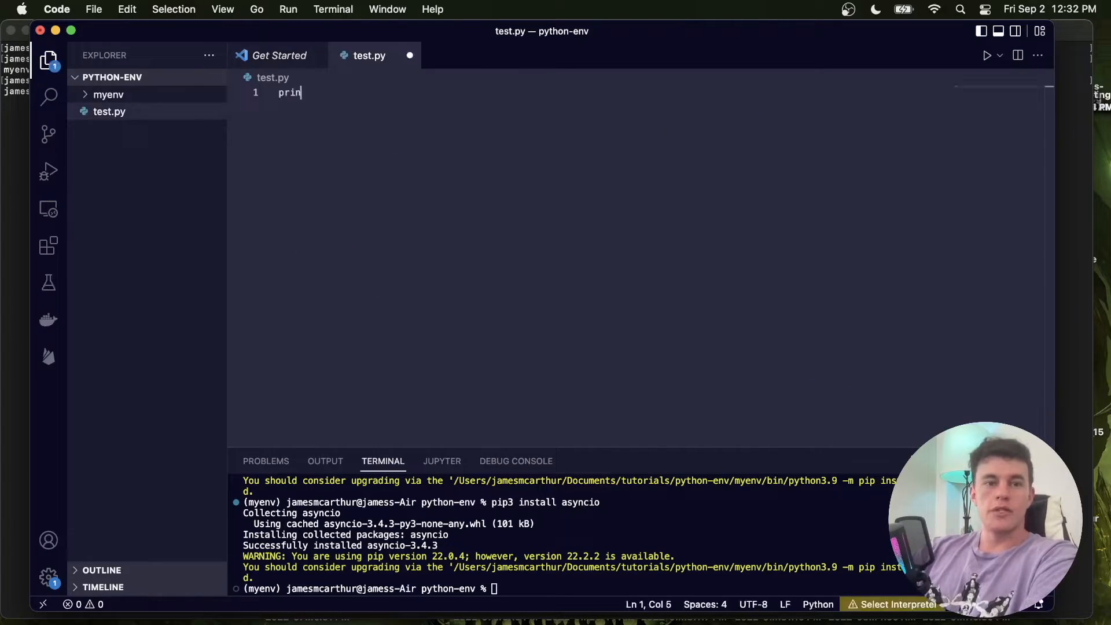
{"action": "type", "text": "t('hello')"}
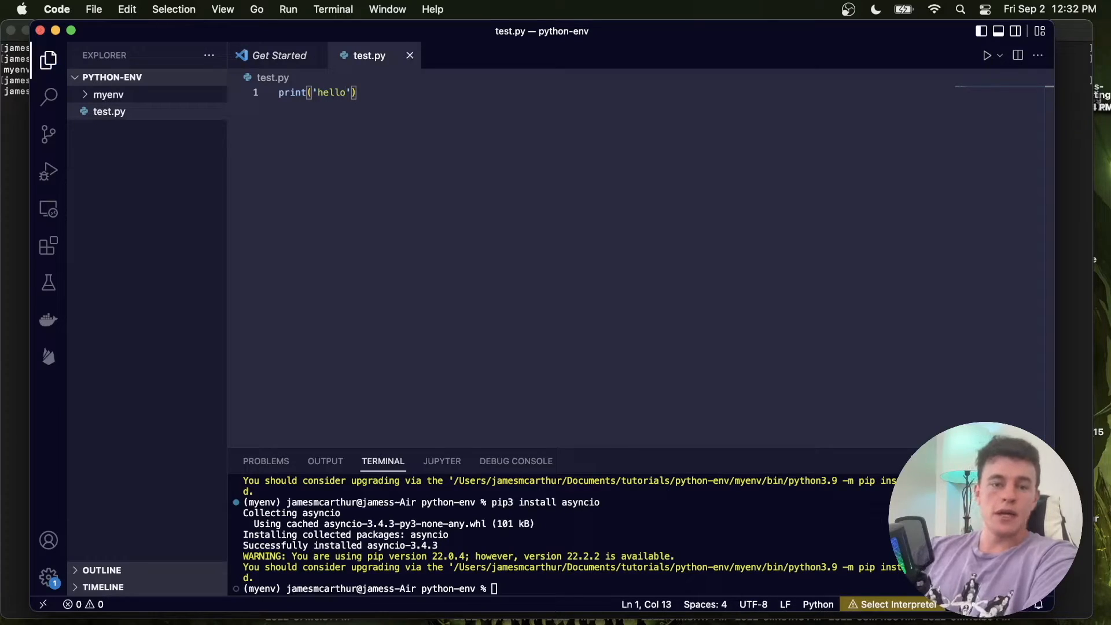
Run python3 test.py to print hello, then begin an import line at the top
{"action": "type", "text": "python3 test.py"}
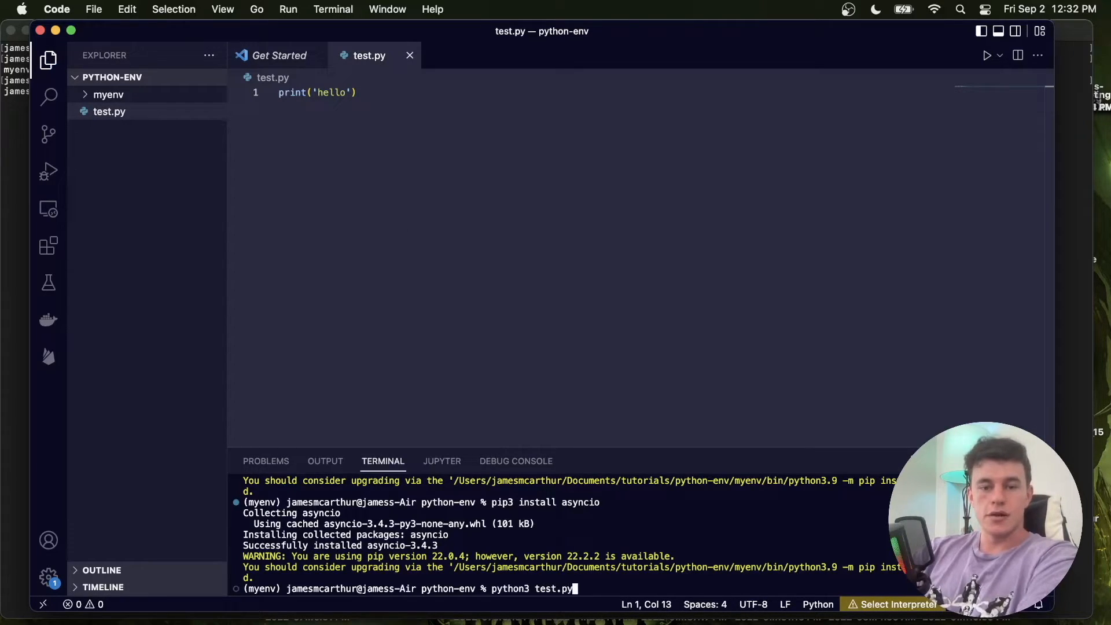
{"action": "key", "text": "Return"}
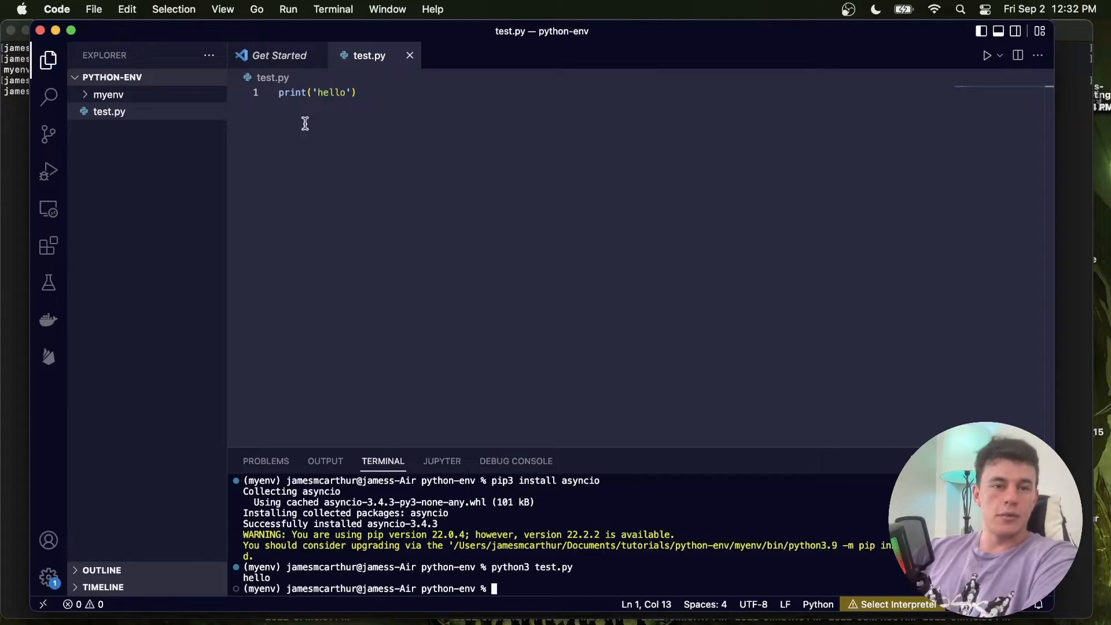
{"action": "type", "text": "import"}
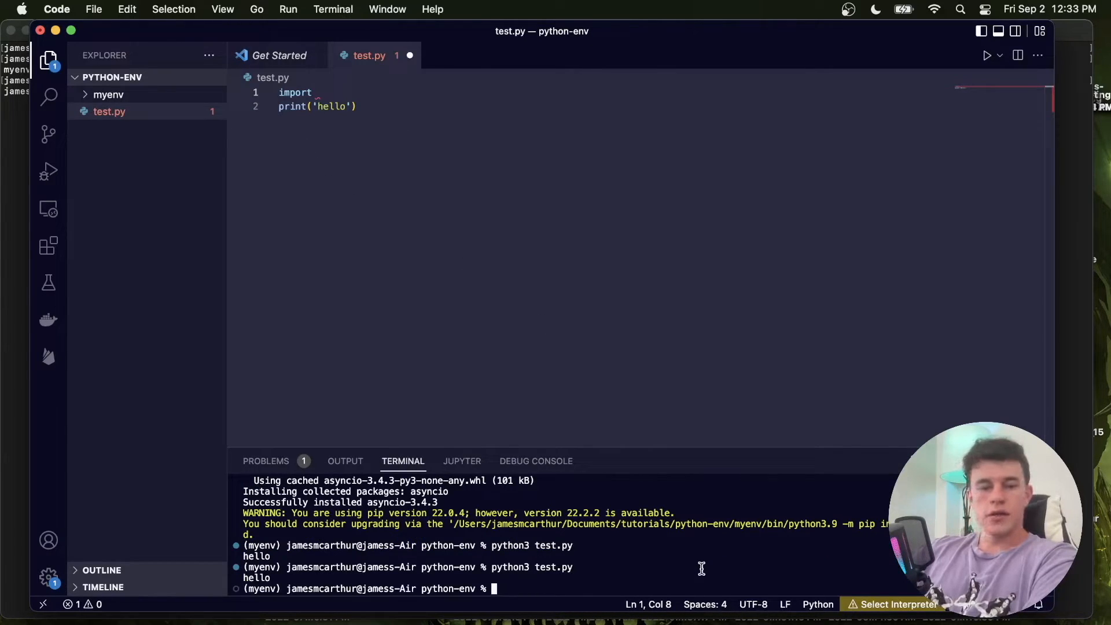
Complete line 1 of test.py as 'import plotly as pt'
{"action": "type", "text": "pi"}
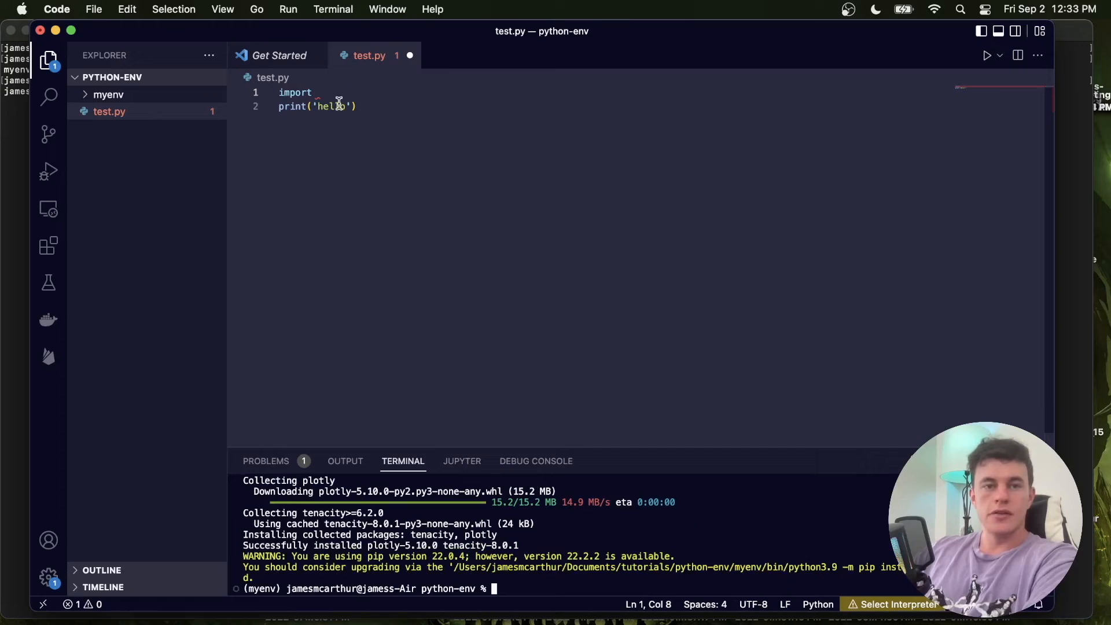
{"action": "left_click", "coordinate": [320, 93]}
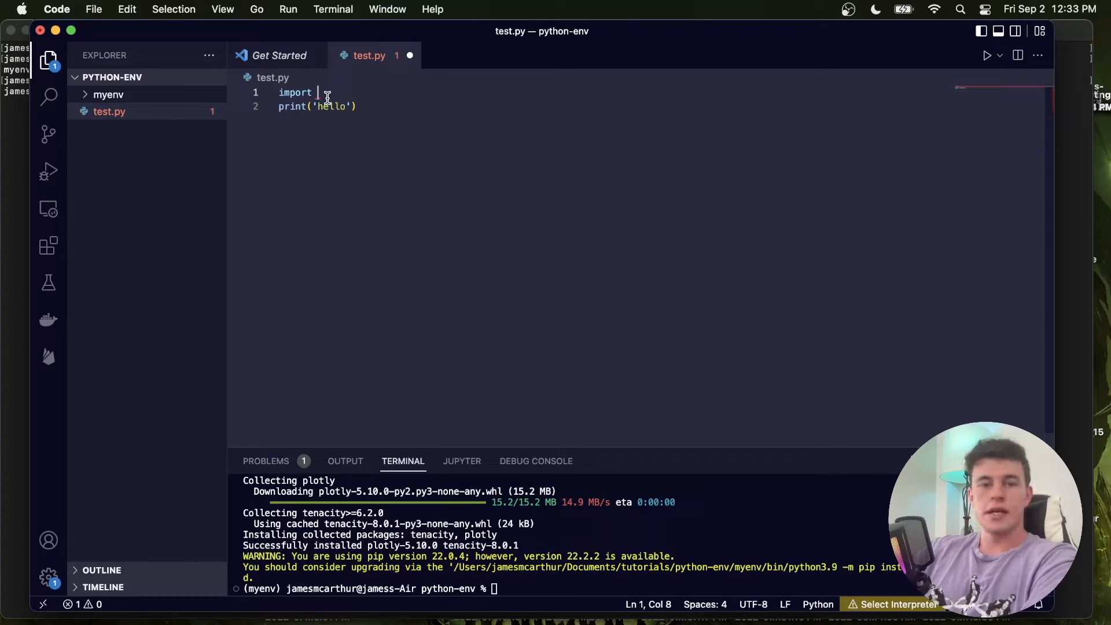
{"action": "type", "text": "plotly"}
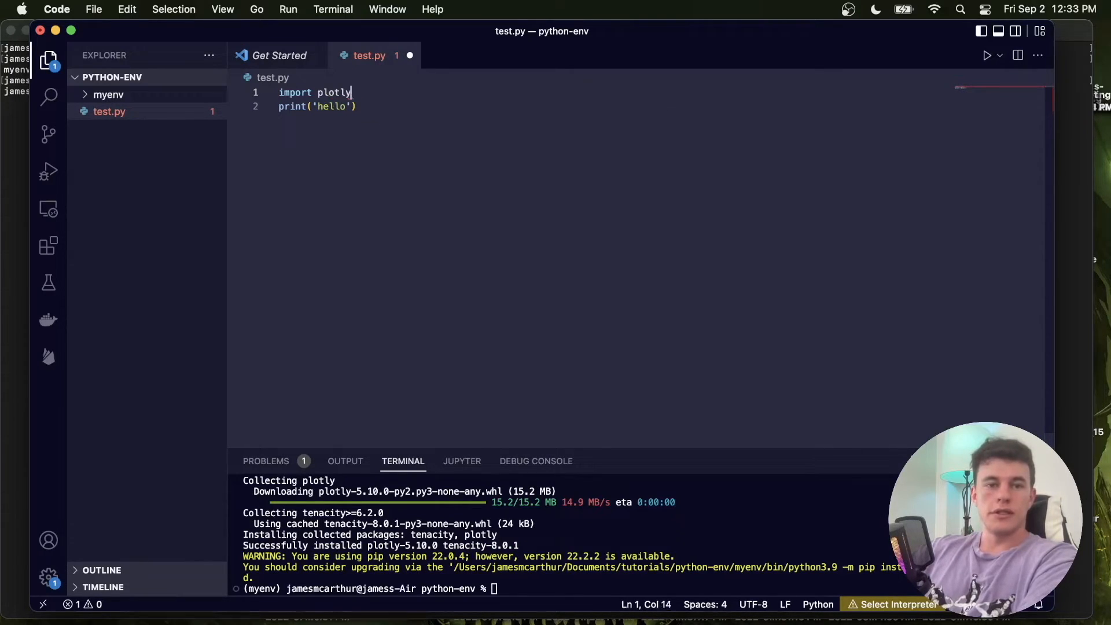
{"action": "type", "text": "as pt"}
{"action": "left_click", "coordinate": [568, 587]}
{"action": "type", "text": "python3 test.py"}
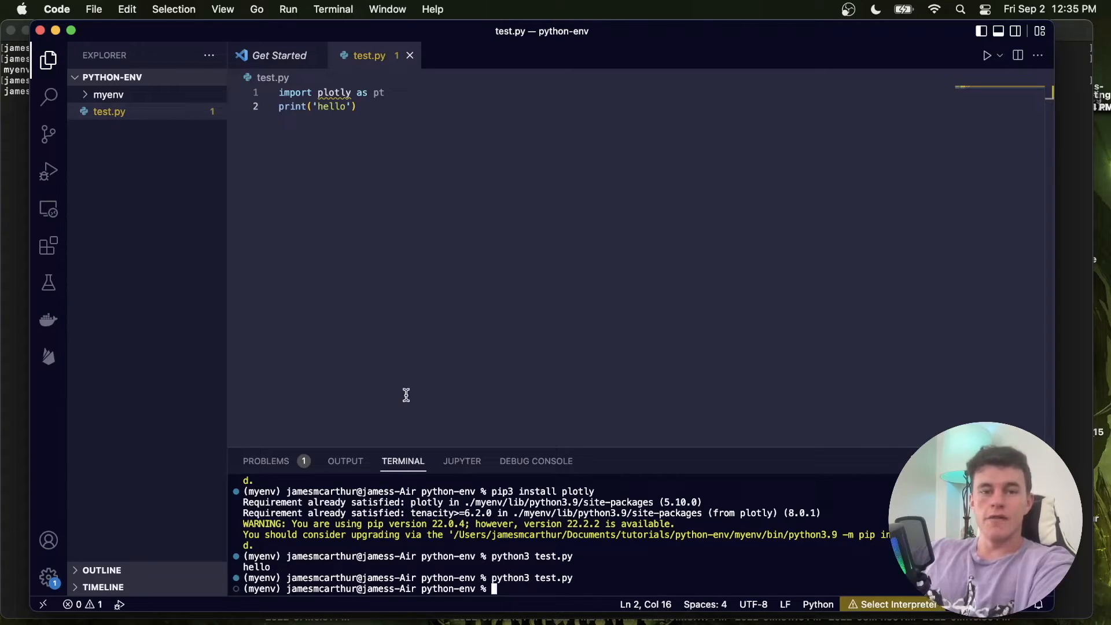
{"action": "mouse_move", "coordinate": [412, 143]}
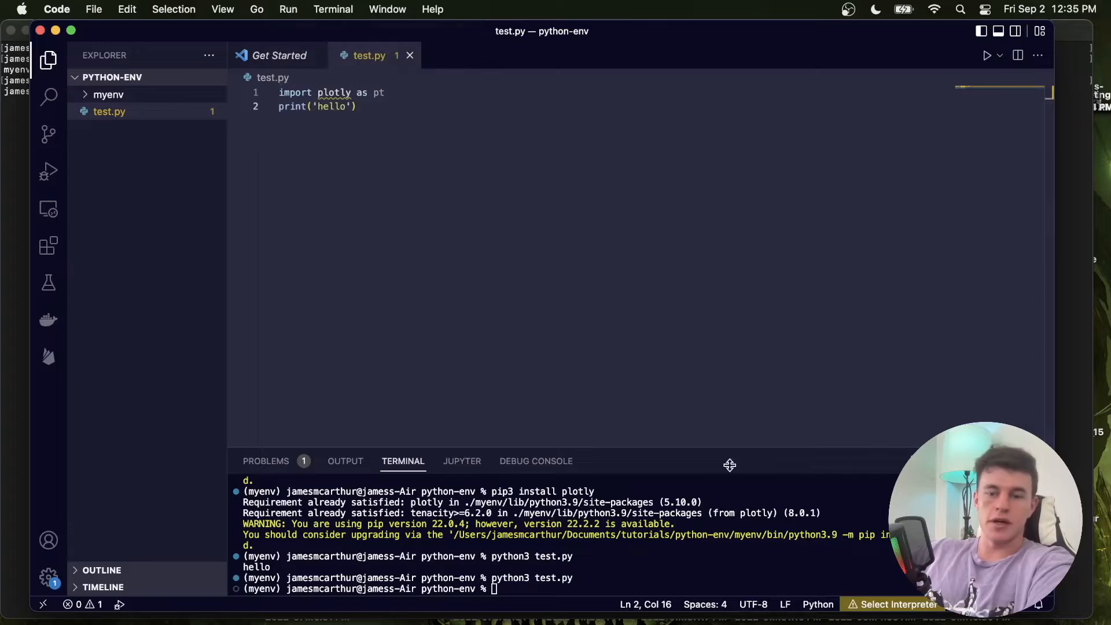
{"action": "mouse_move", "coordinate": [896, 604]}
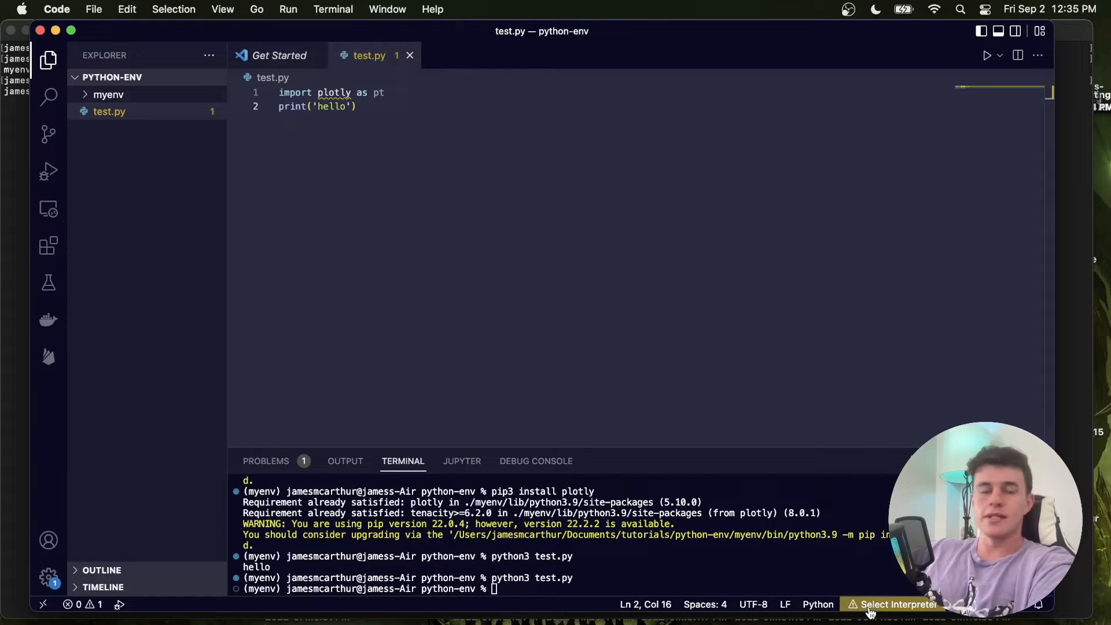
{"action": "mouse_move", "coordinate": [369, 374]}
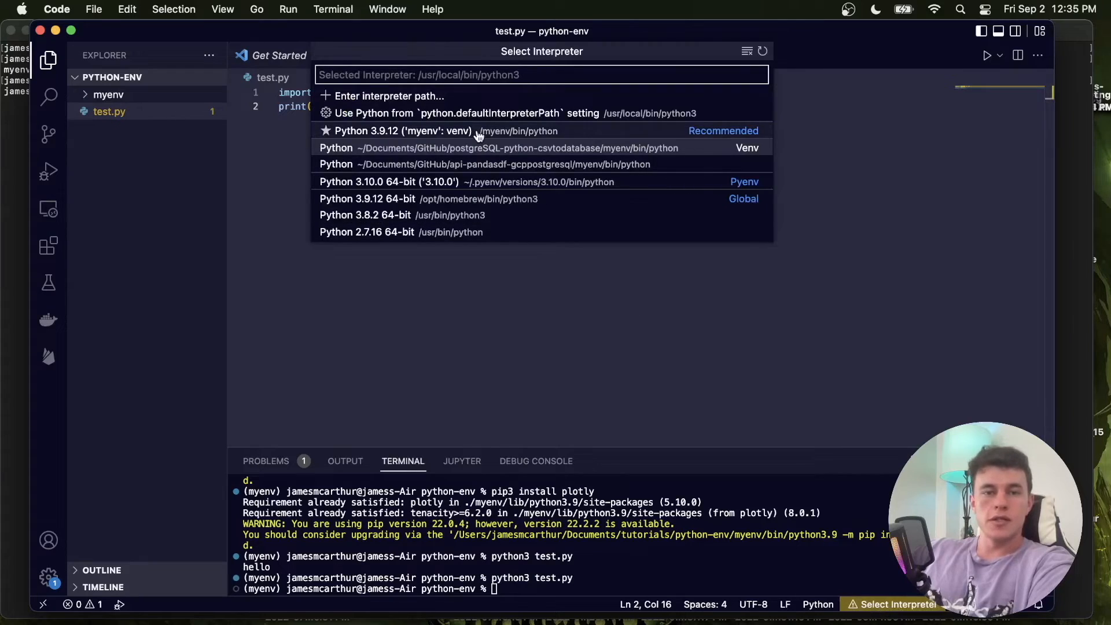
{"action": "mouse_move", "coordinate": [494, 136]}
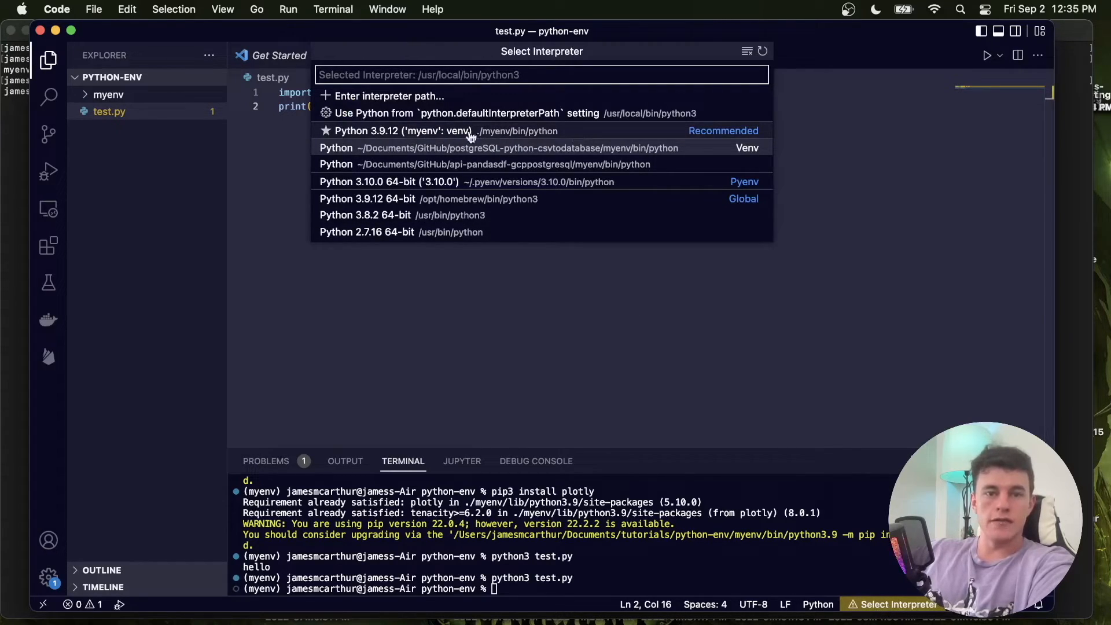
{"action": "mouse_move", "coordinate": [428, 130]}
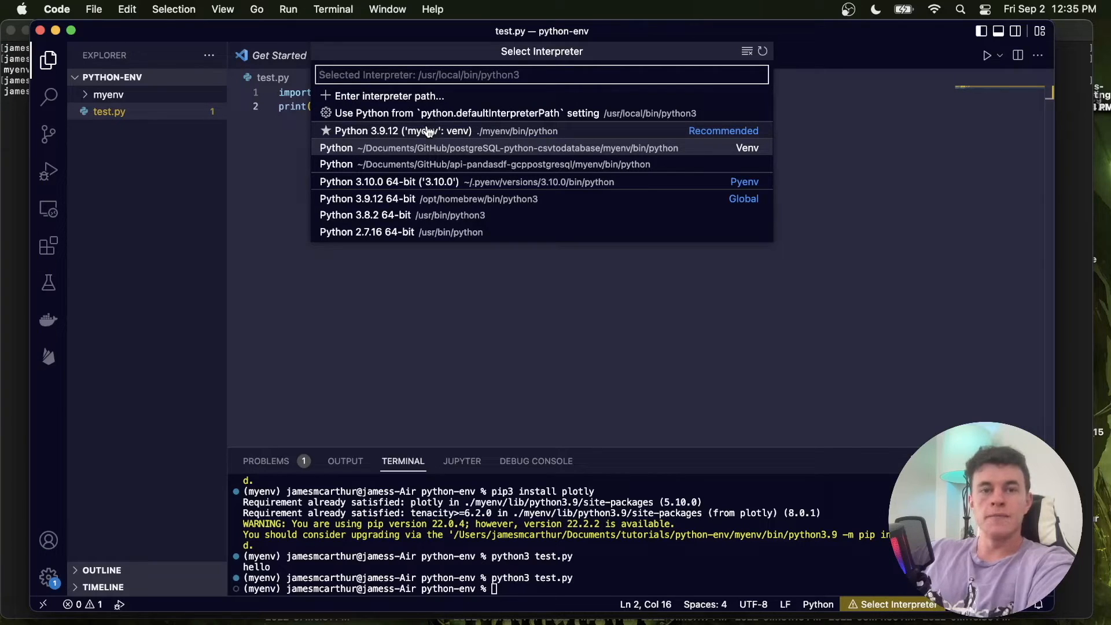
Choose Python 3.9.12 ('myenv': venv) as the workspace interpreter
{"action": "left_click", "coordinate": [402, 131]}
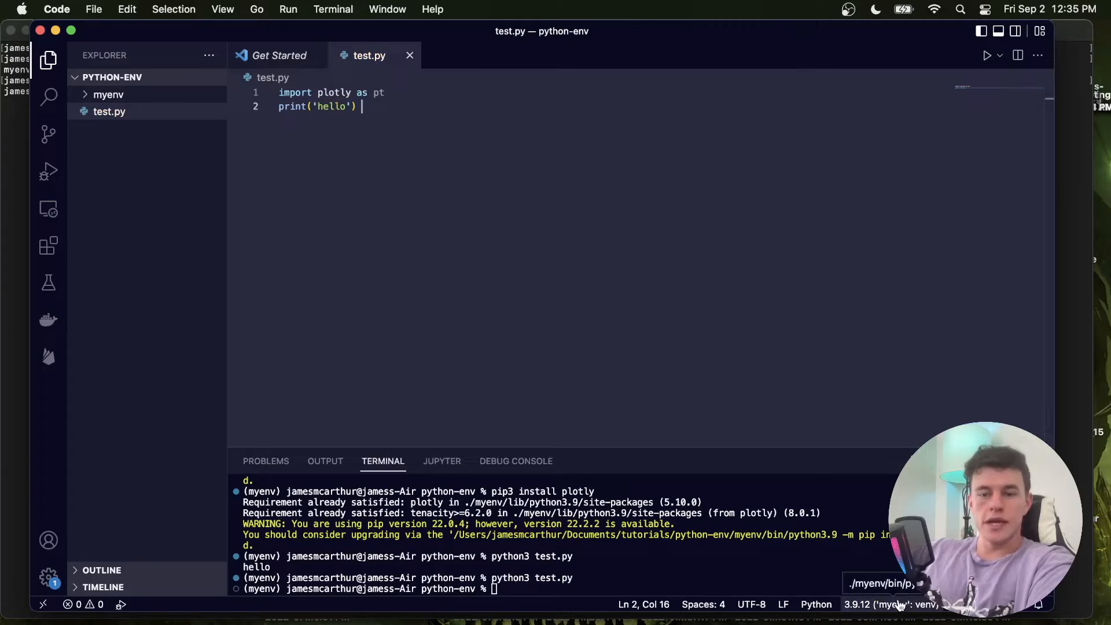
Run test.py via Start Debugging so the terminal prints hello under myenv
{"action": "left_click", "coordinate": [288, 9]}
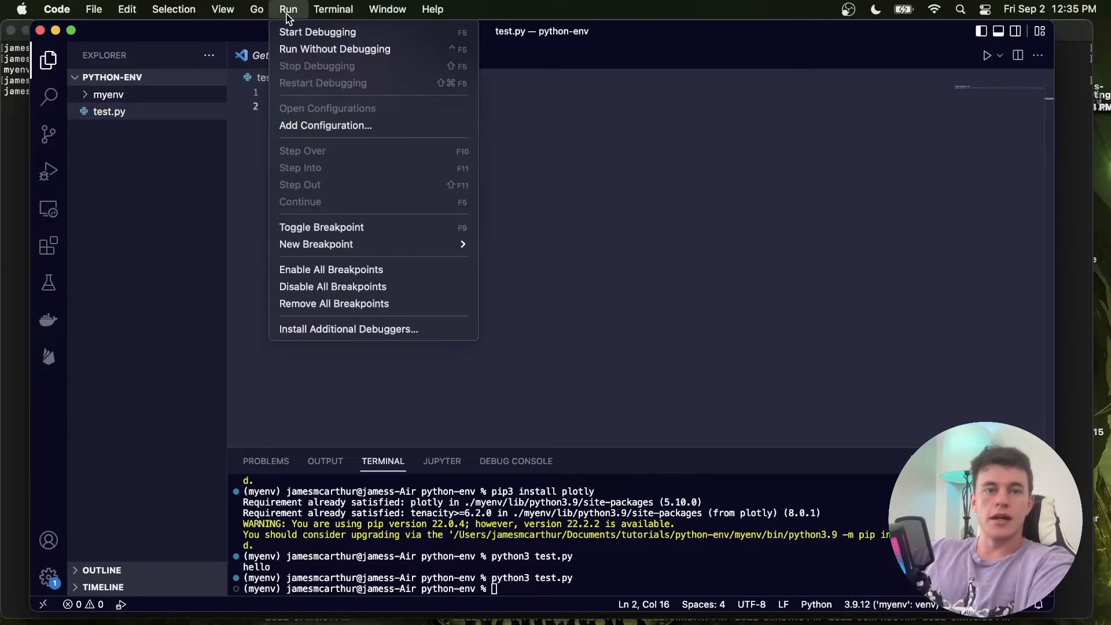
{"action": "left_click", "coordinate": [317, 32]}
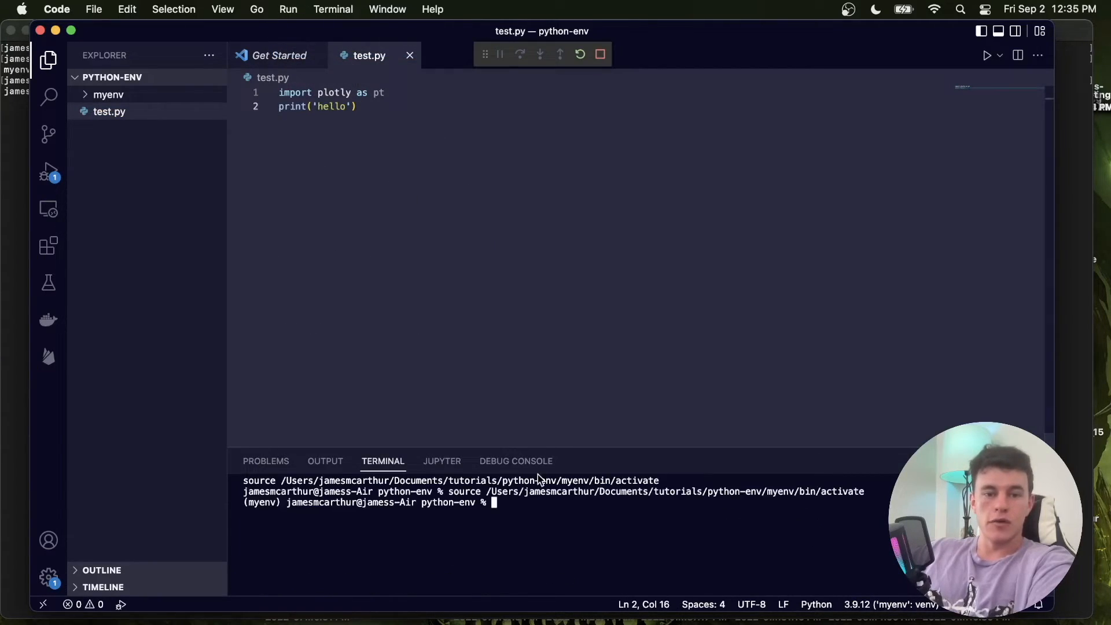
{"action": "left_click", "coordinate": [985, 56]}
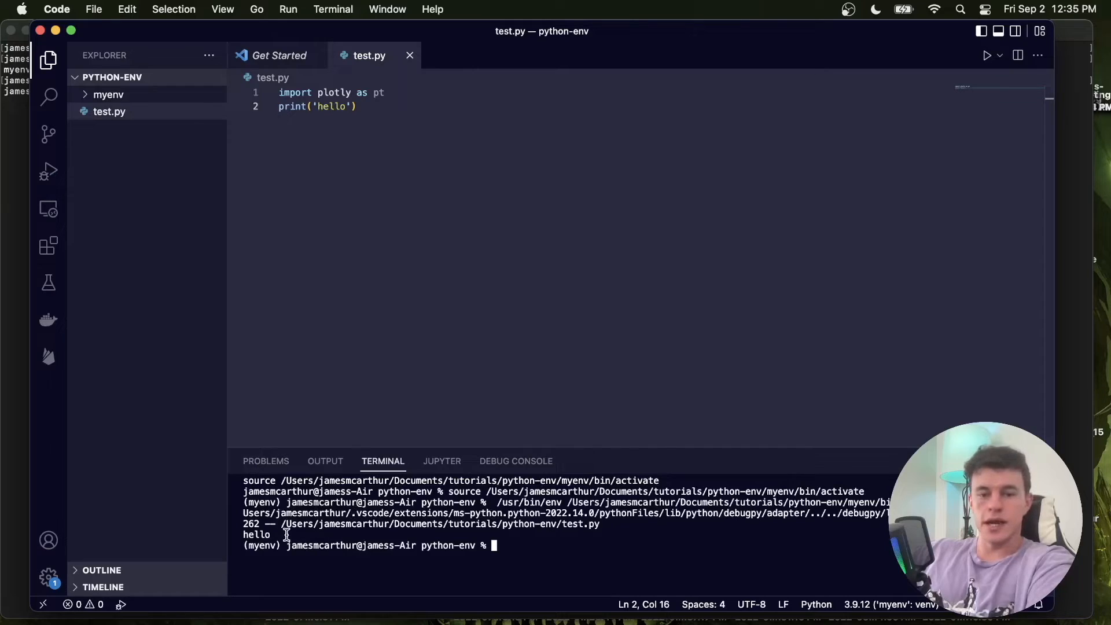
{"action": "mouse_move", "coordinate": [386, 144]}
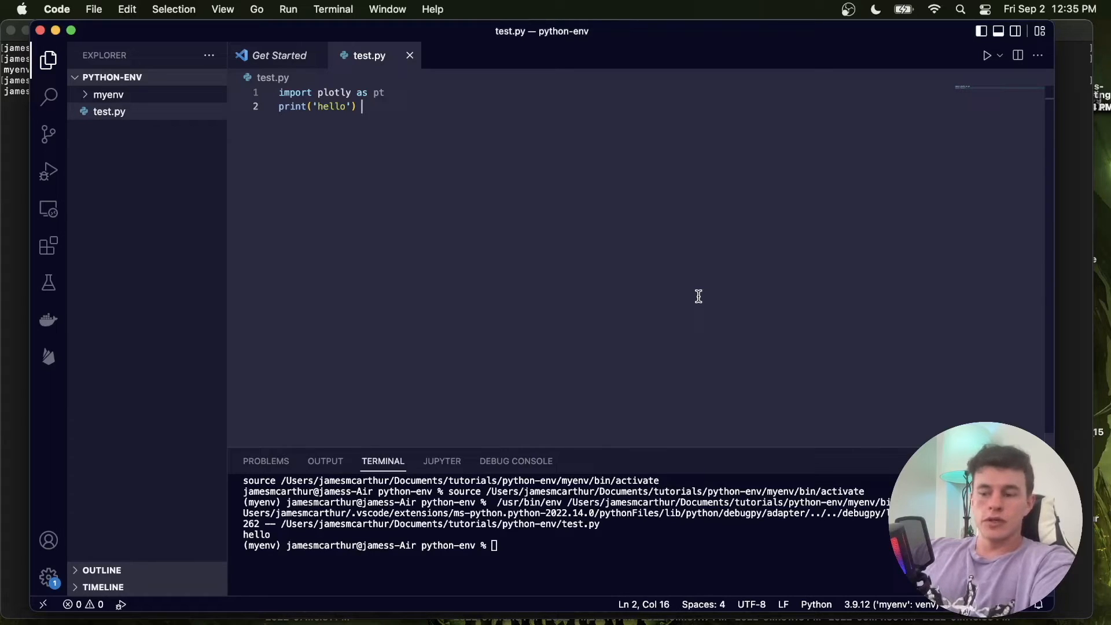
Remove the trailing space after print('hello') and invoke Python: Select Interpreter from the Command Palette
{"action": "key", "text": "Backspace"}
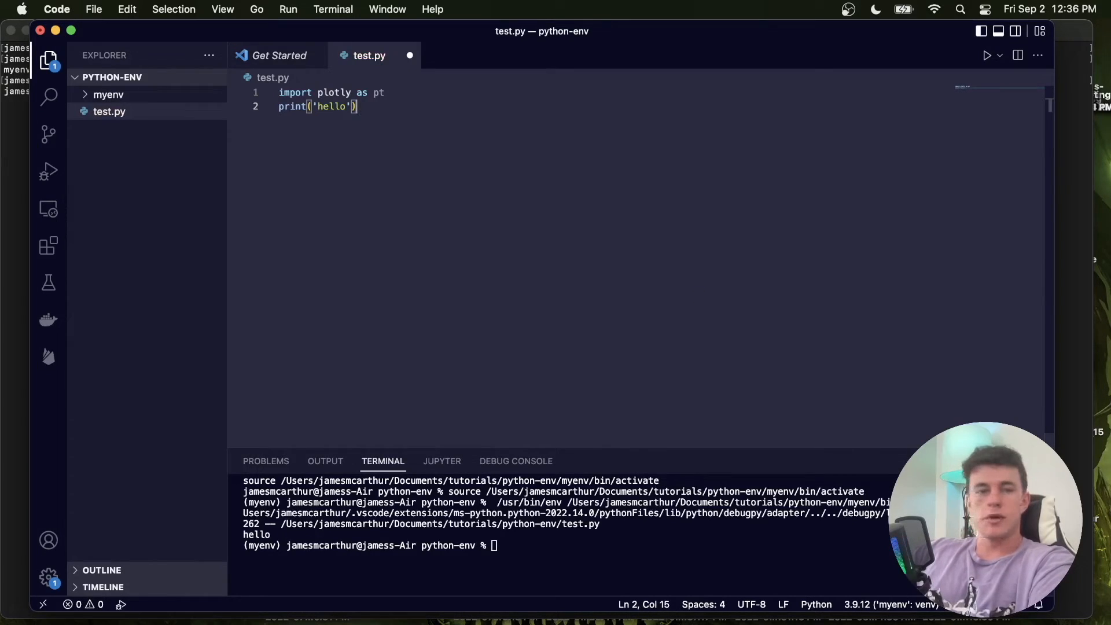
{"action": "key", "text": "Cmd+Shift+P"}
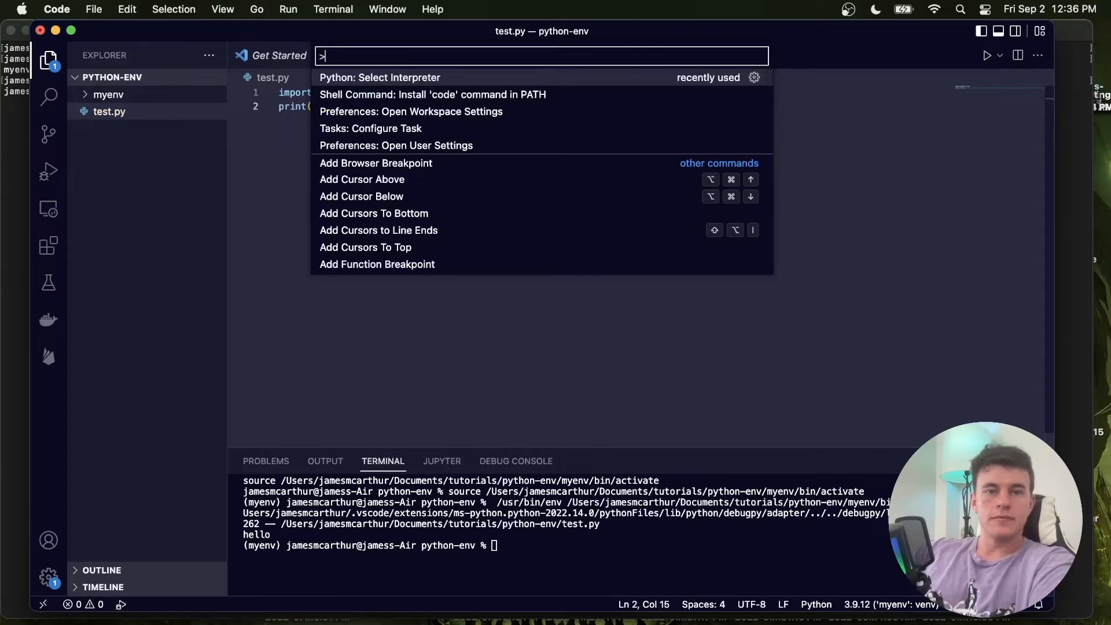
{"action": "left_click", "coordinate": [379, 77]}
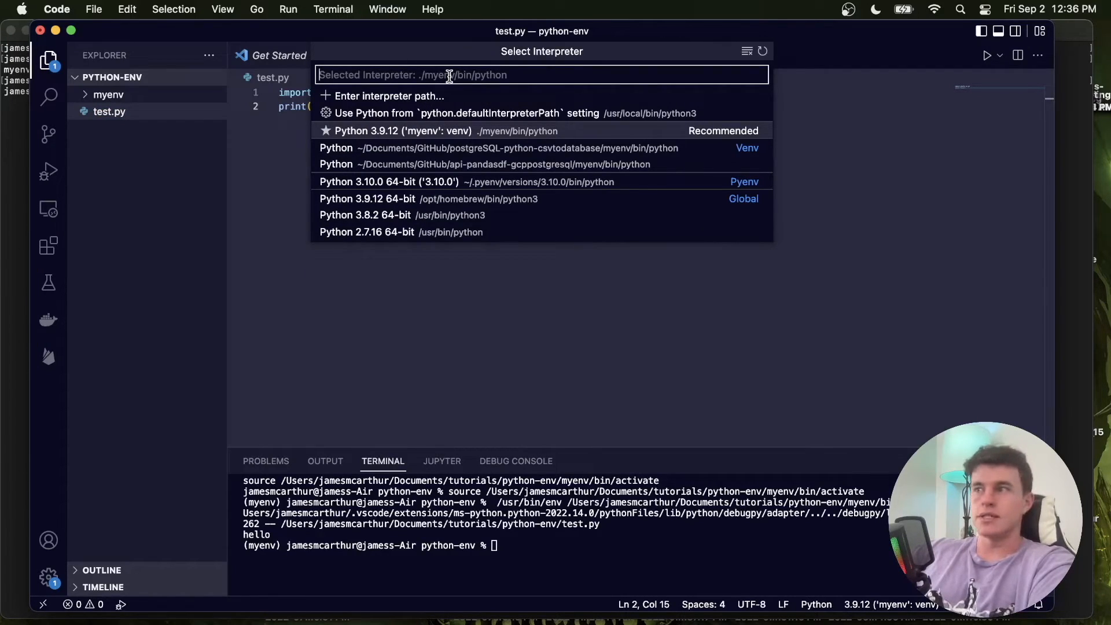
Filter with ./myenv/bin/py and switch to entering an interpreter path manually
{"action": "type", "text": "."}
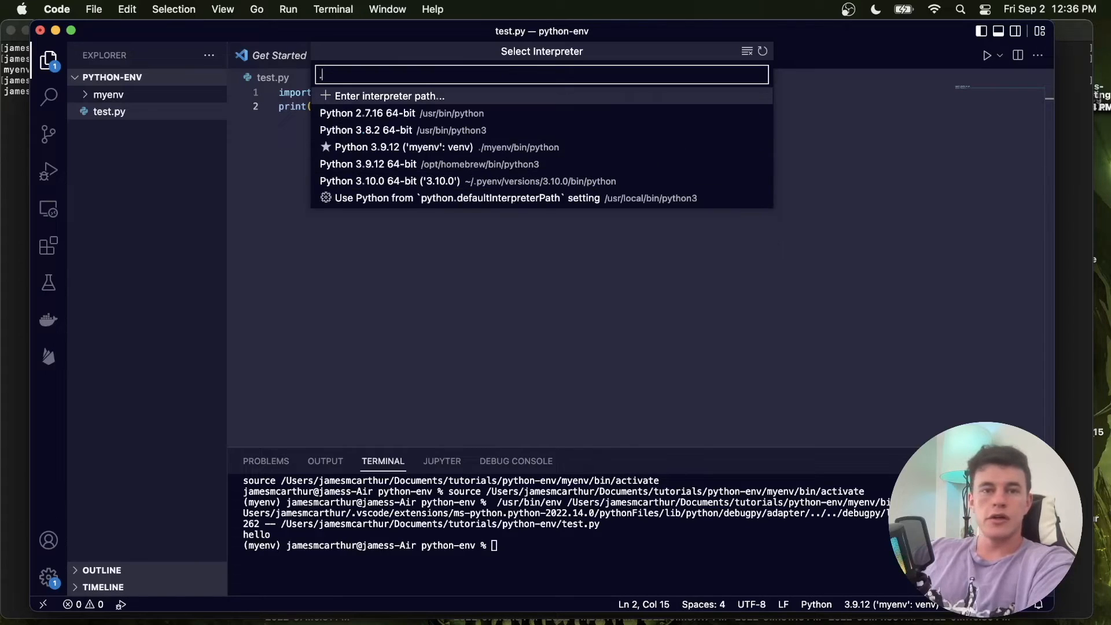
{"action": "type", "text": "/"}
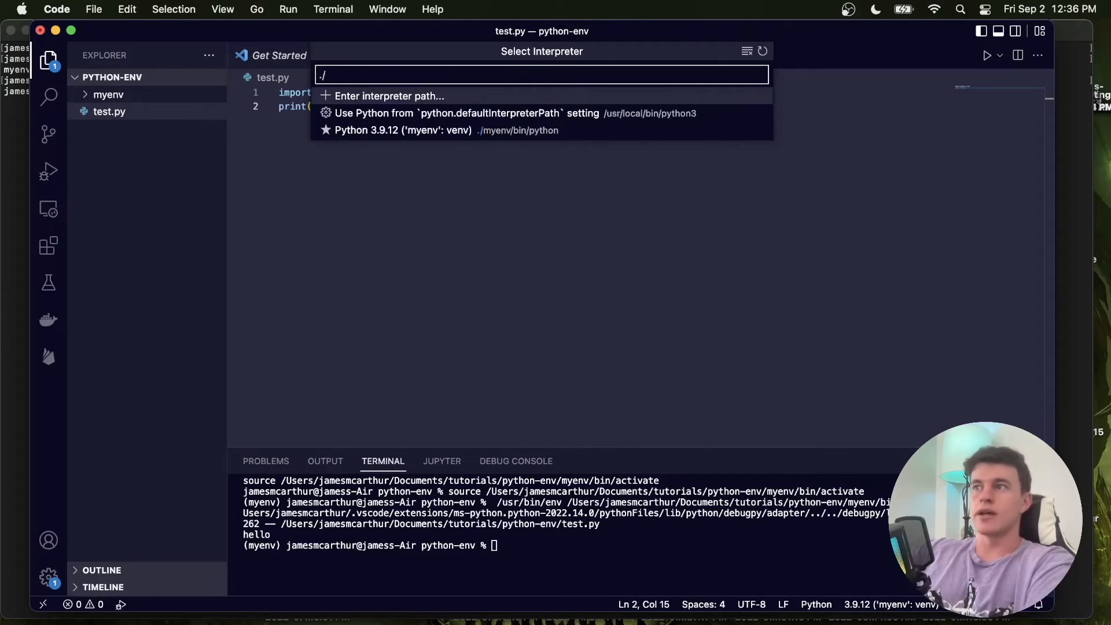
{"action": "type", "text": "myenv"}
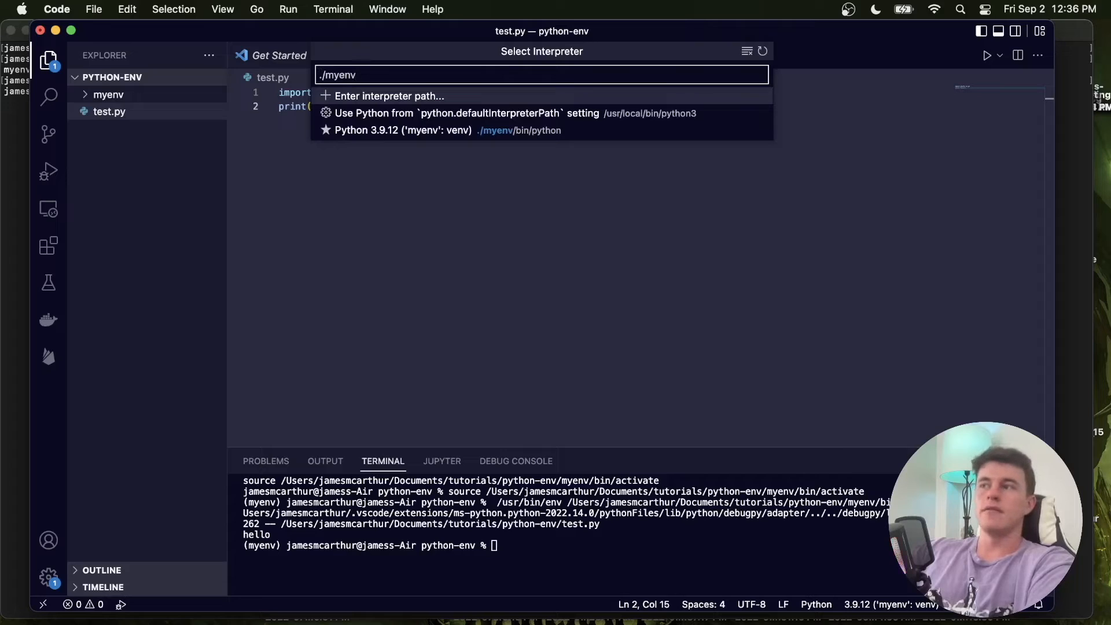
{"action": "type", "text": "/bin/py"}
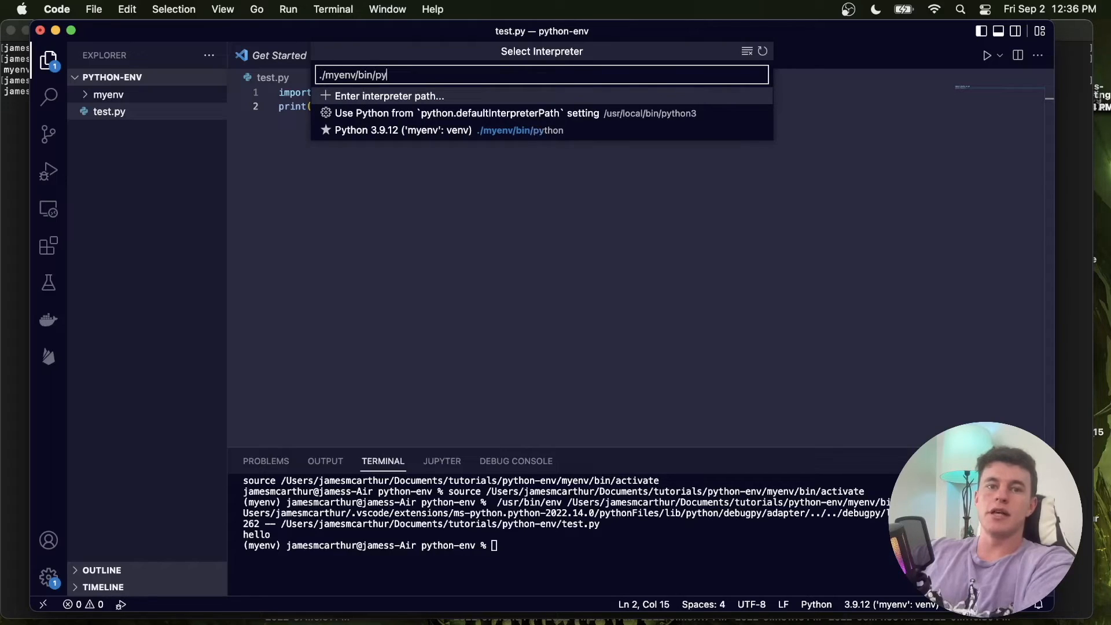
{"action": "left_click", "coordinate": [388, 96]}
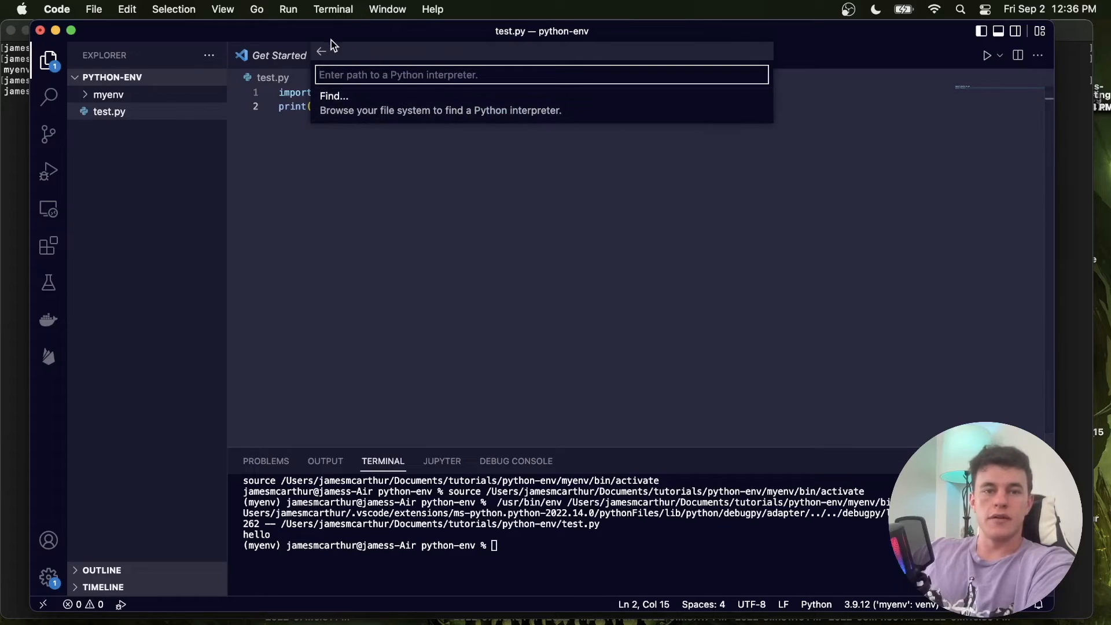
Return to the interpreter list, reopen the path prompt and begin typing ./myenv
{"action": "left_click", "coordinate": [320, 51]}
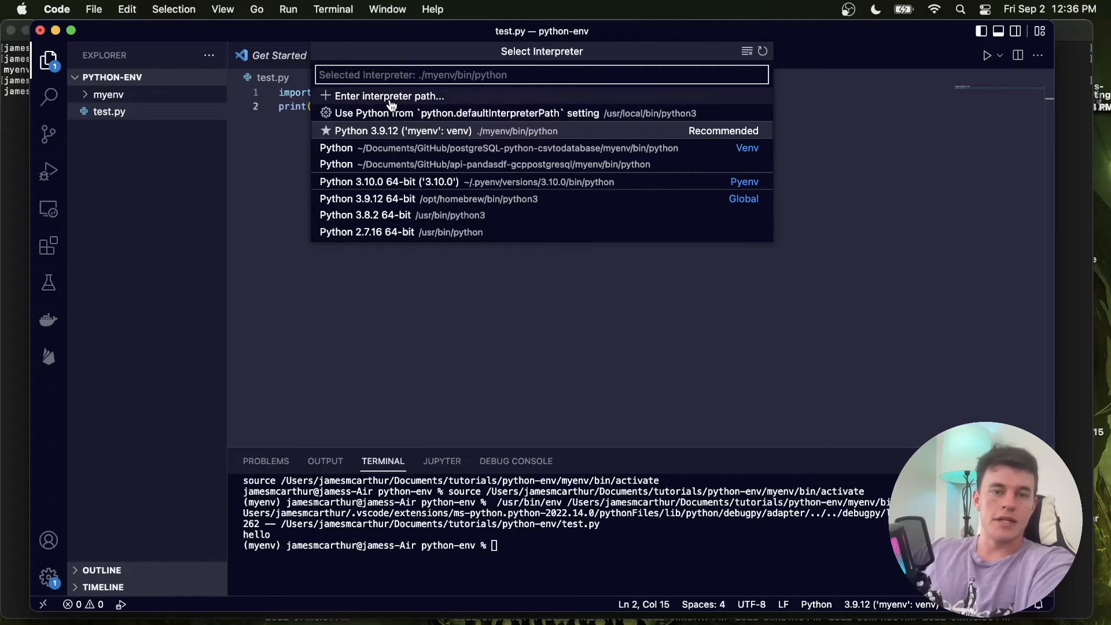
{"action": "left_click", "coordinate": [388, 96]}
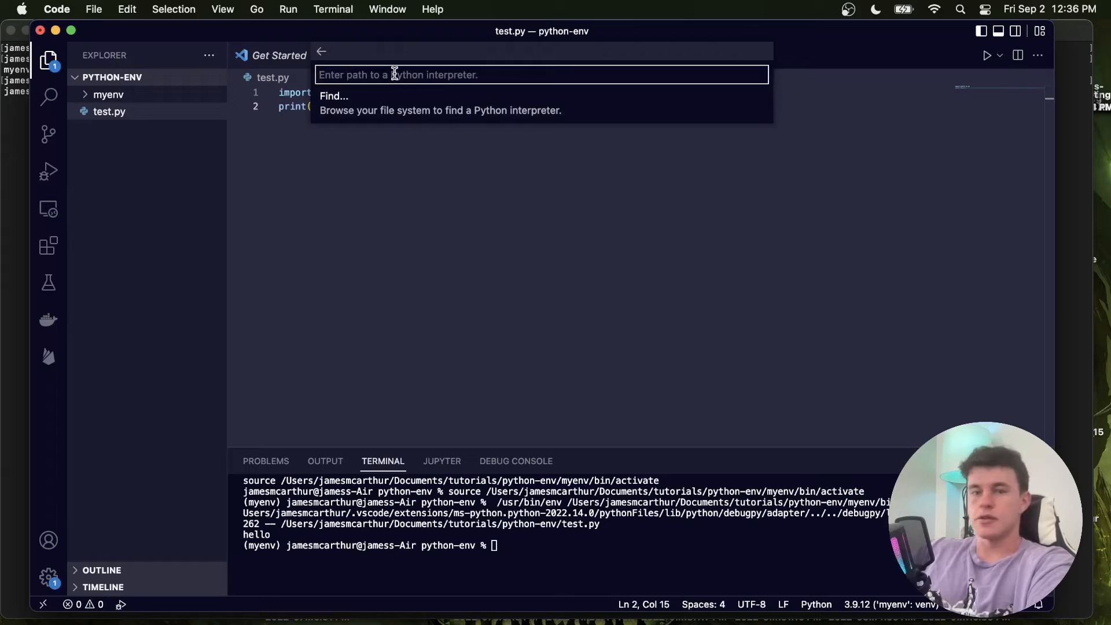
{"action": "type", "text": "./"}
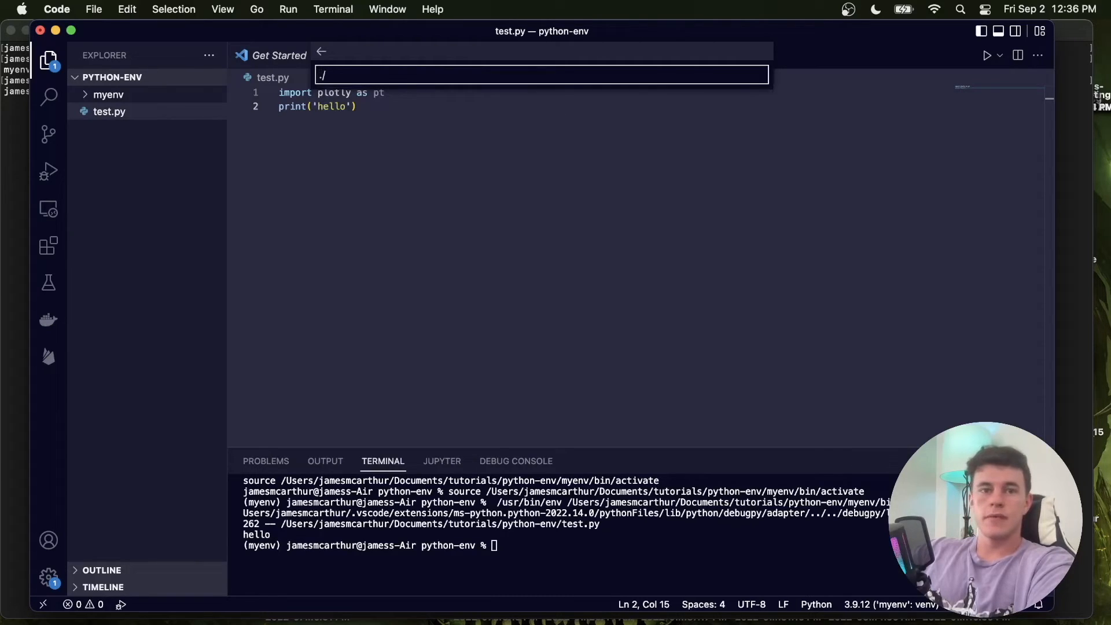
{"action": "type", "text": "myenv"}
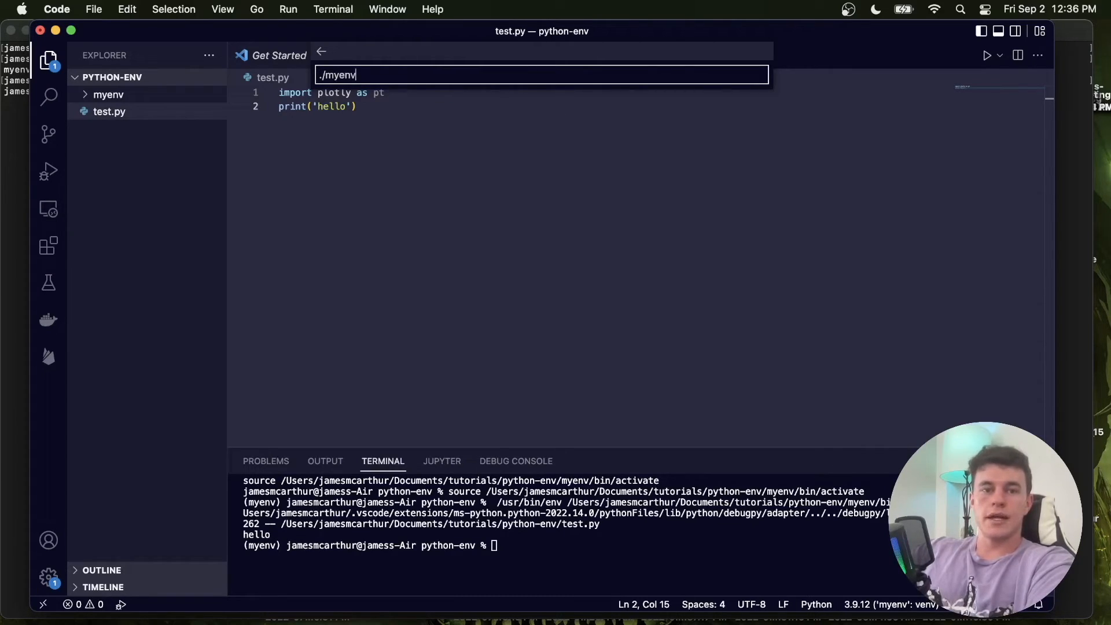
Finish the path as ./myenv/bin/python, leaving myenv 3.9.12 as the interpreter
{"action": "type", "text": ".n"}
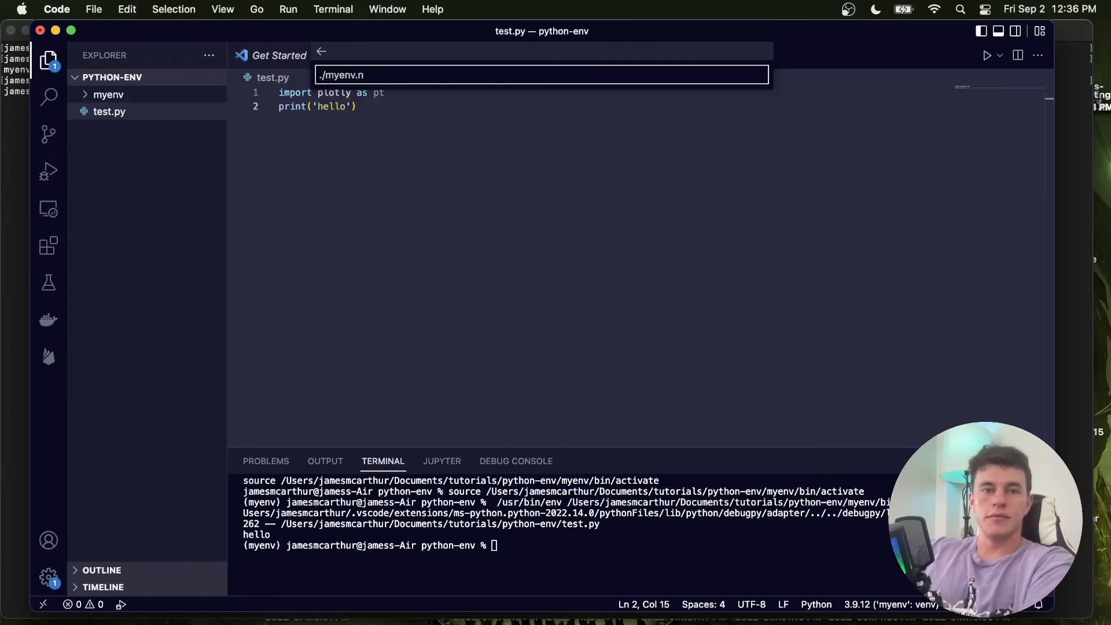
{"action": "type", "text": "bin"}
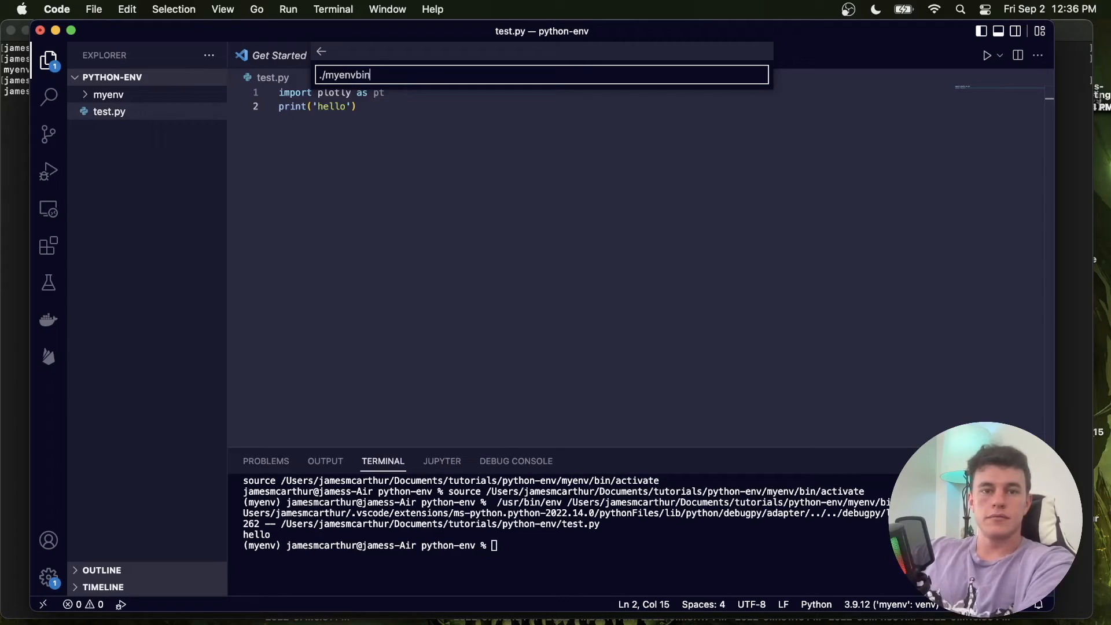
{"action": "type", "text": "/"}
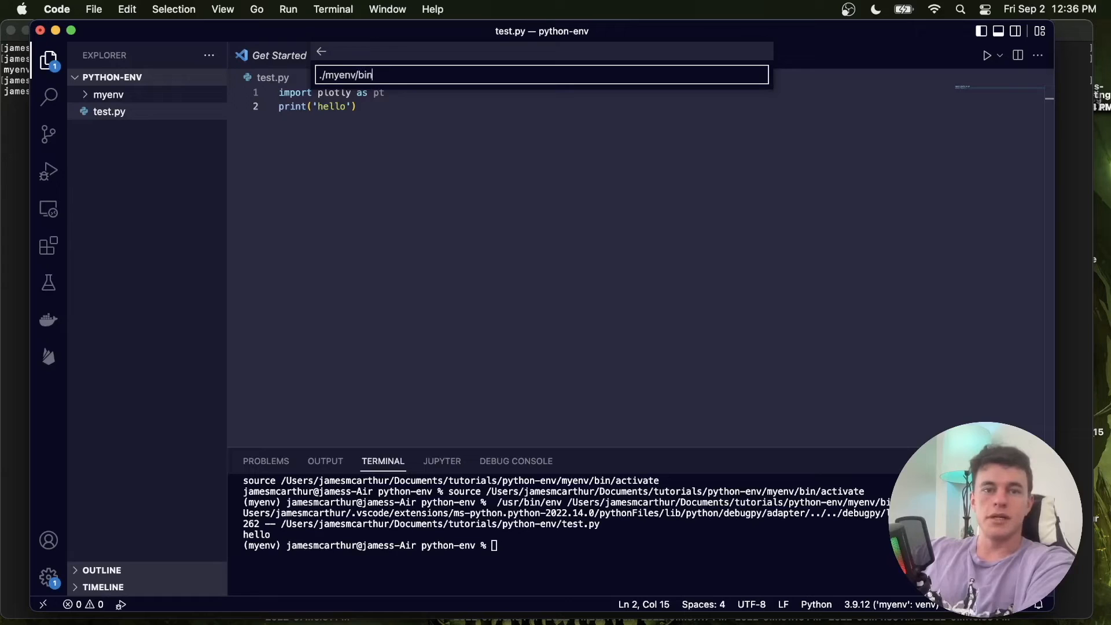
{"action": "type", "text": "/pyth"}
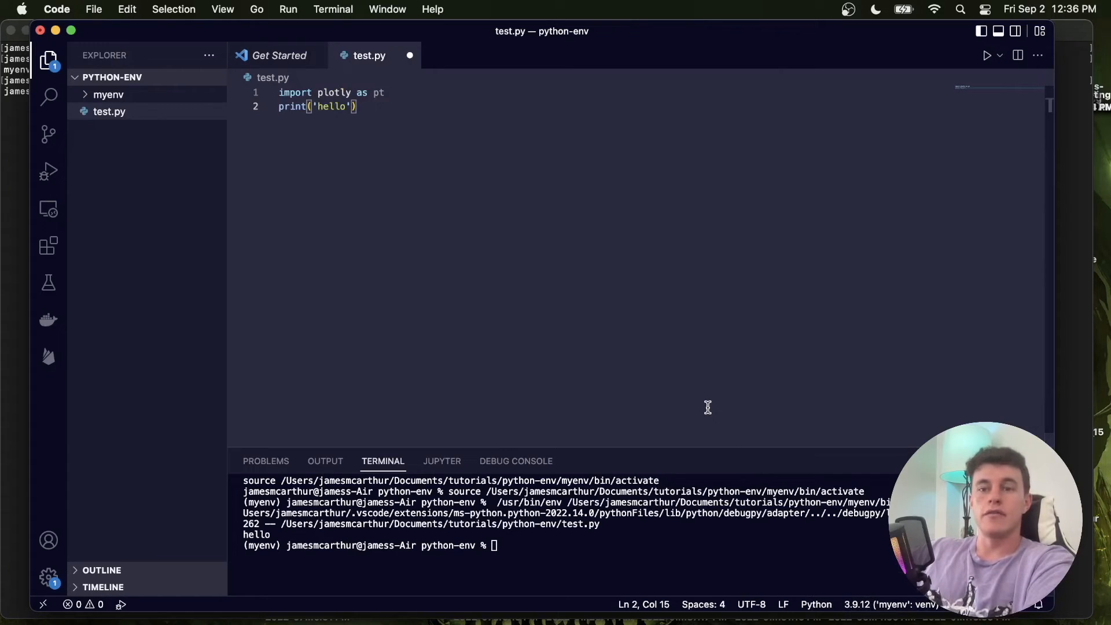
{"action": "mouse_move", "coordinate": [570, 285]}
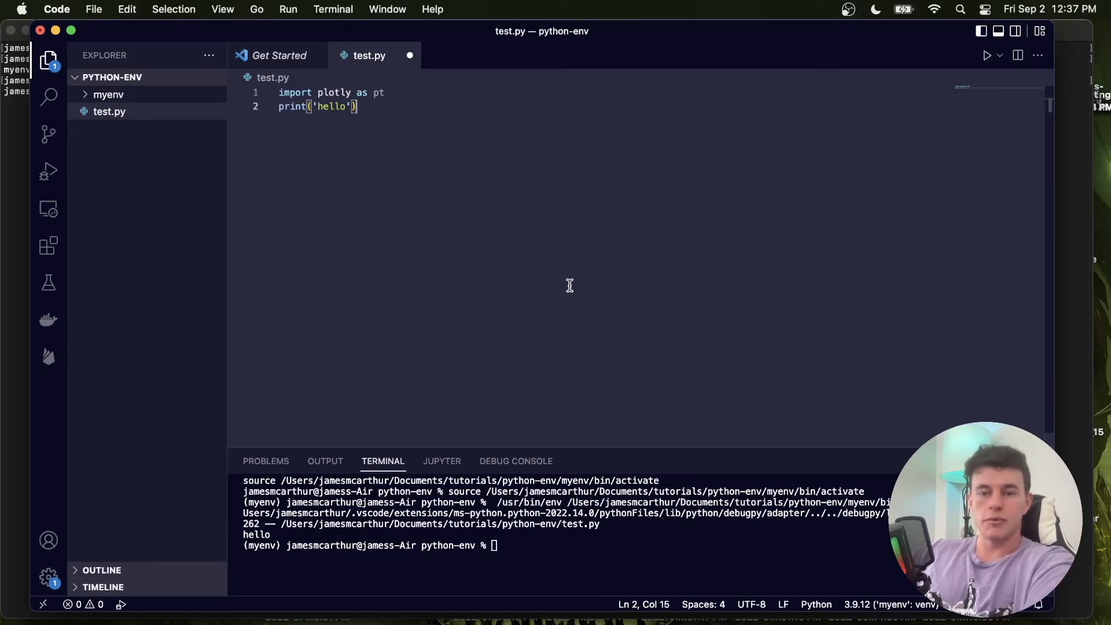
{"action": "mouse_move", "coordinate": [552, 548]}
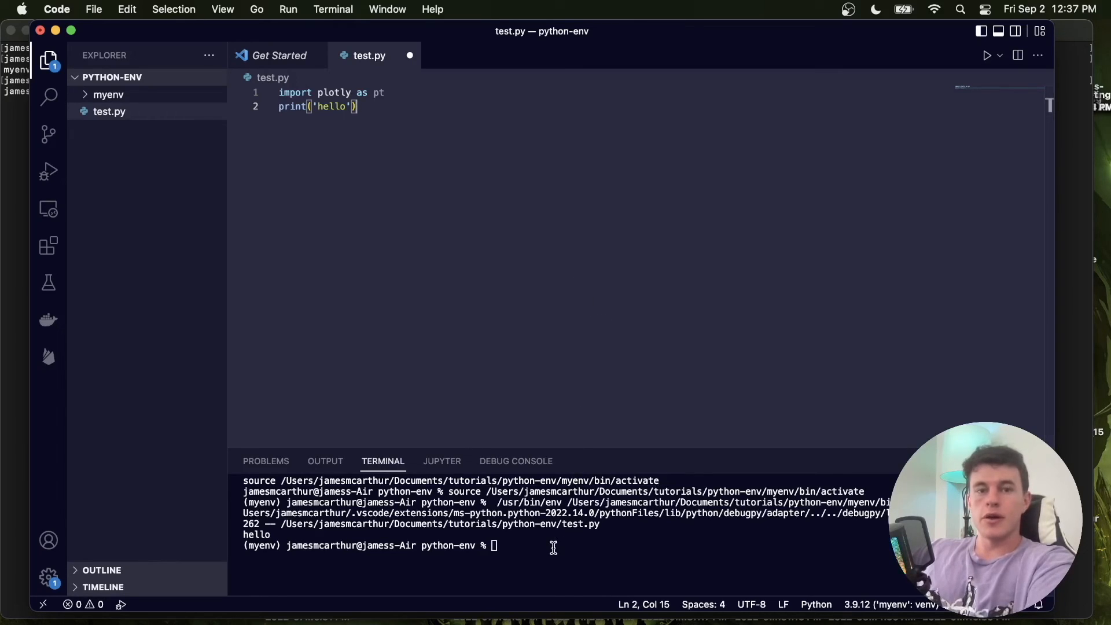